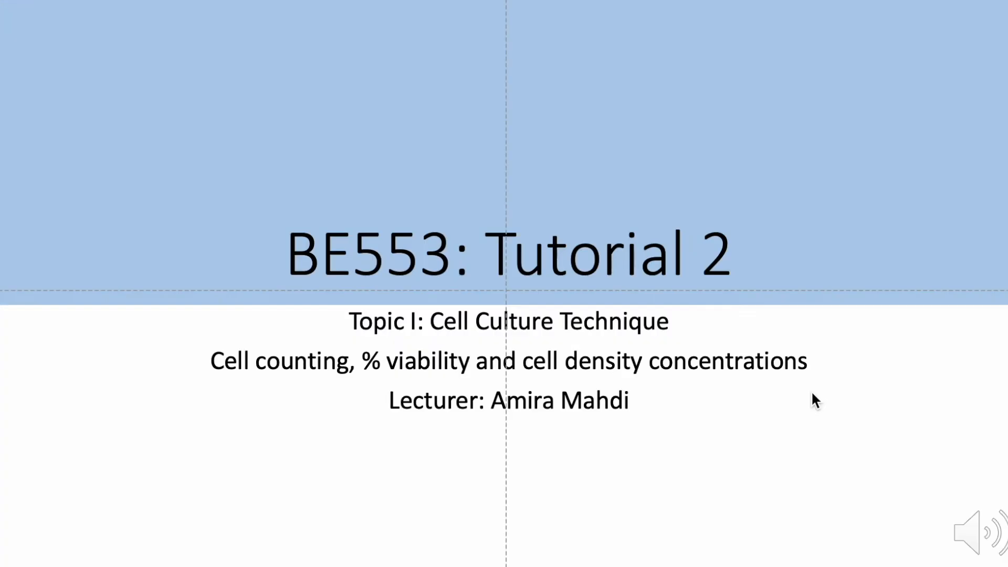
mouse_move(446, 350)
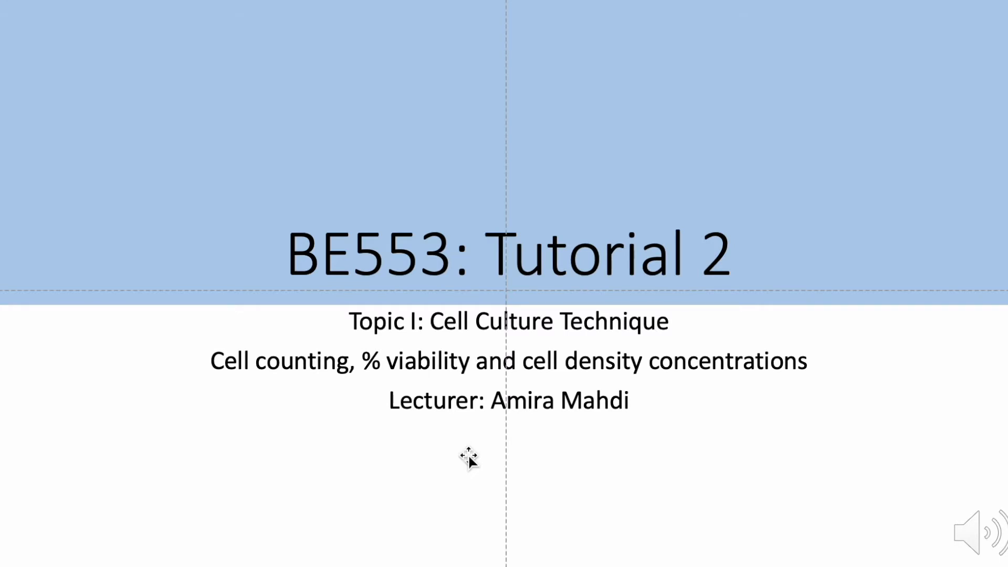
mouse_move(520, 483)
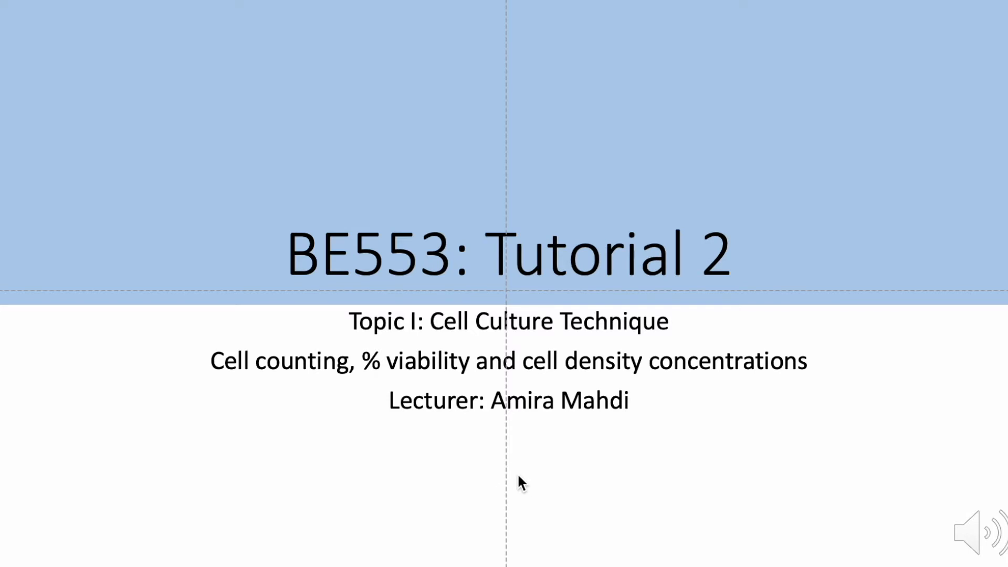
mouse_move(442, 515)
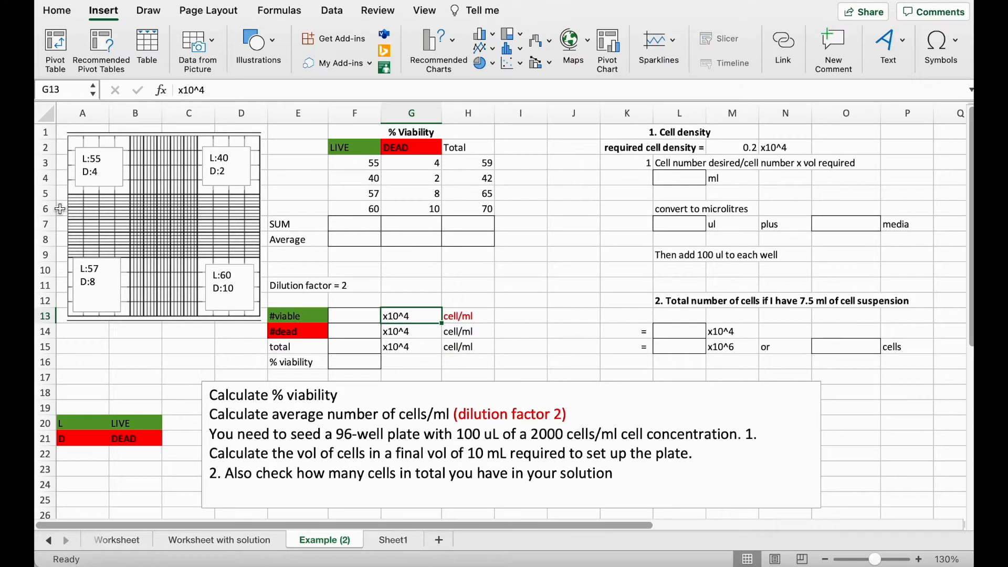
mouse_move(247, 321)
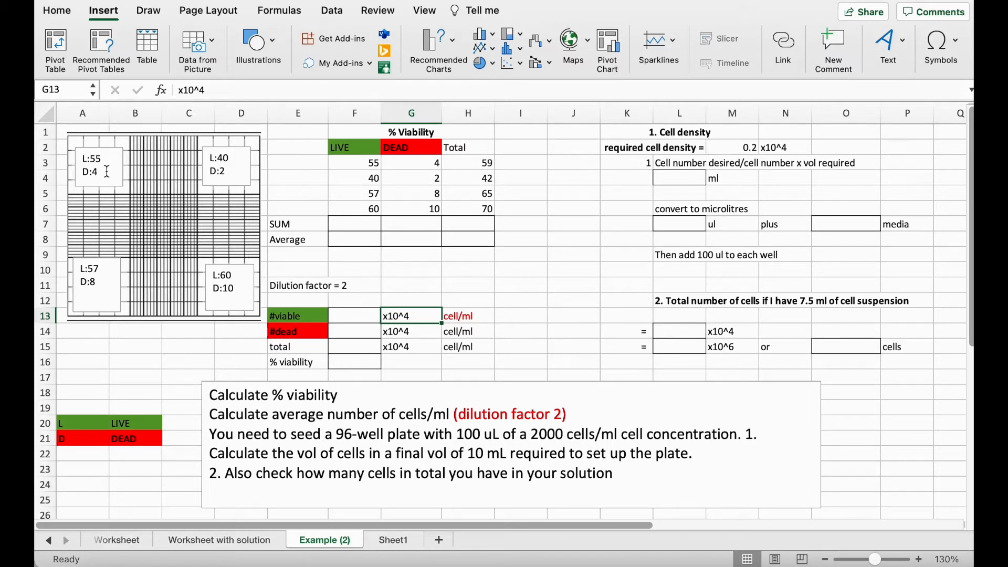
mouse_move(359, 167)
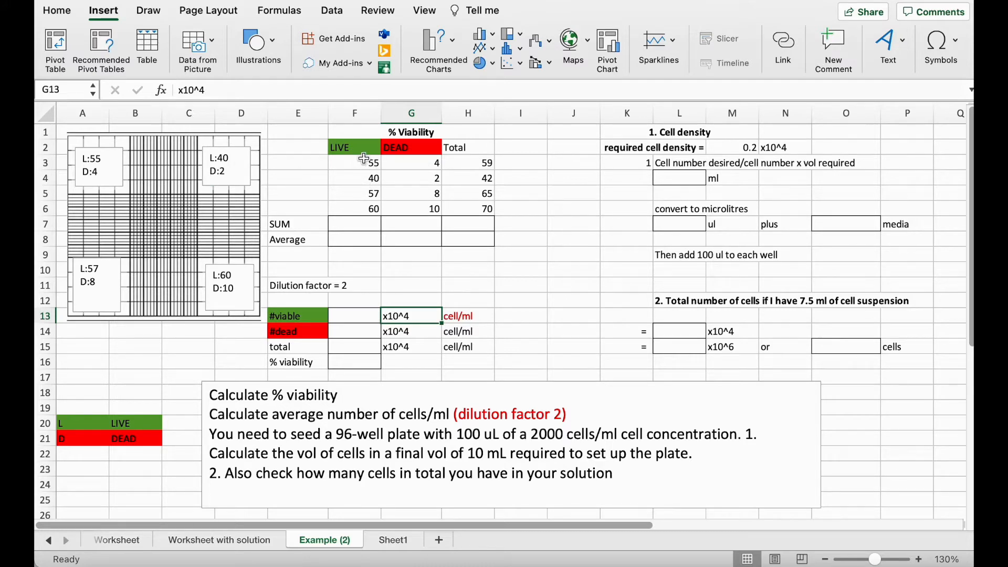
mouse_move(366, 223)
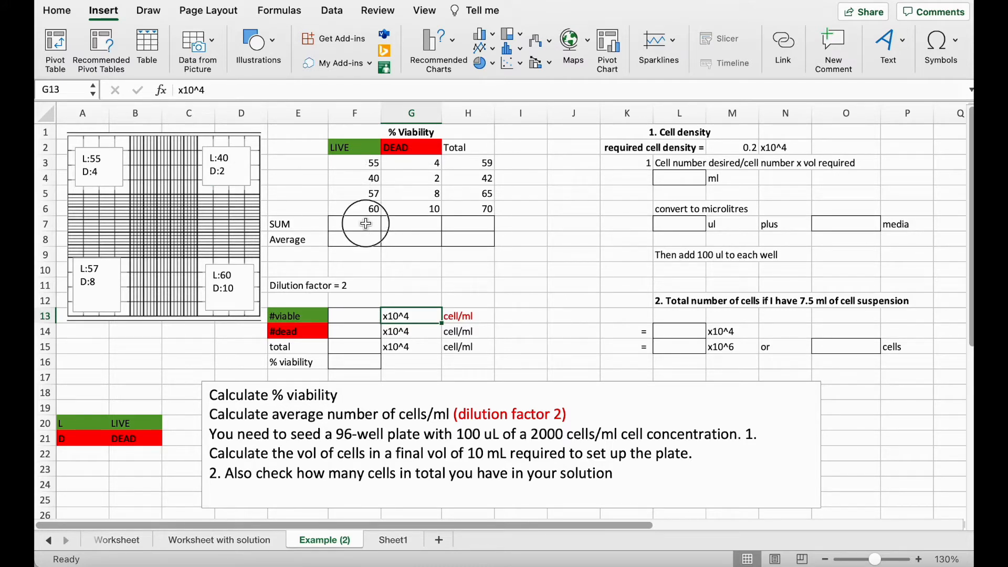
- Enter =SUM(F3:F6) in F7 and fill it to H7, giving 212, 24 and 236
click(354, 224)
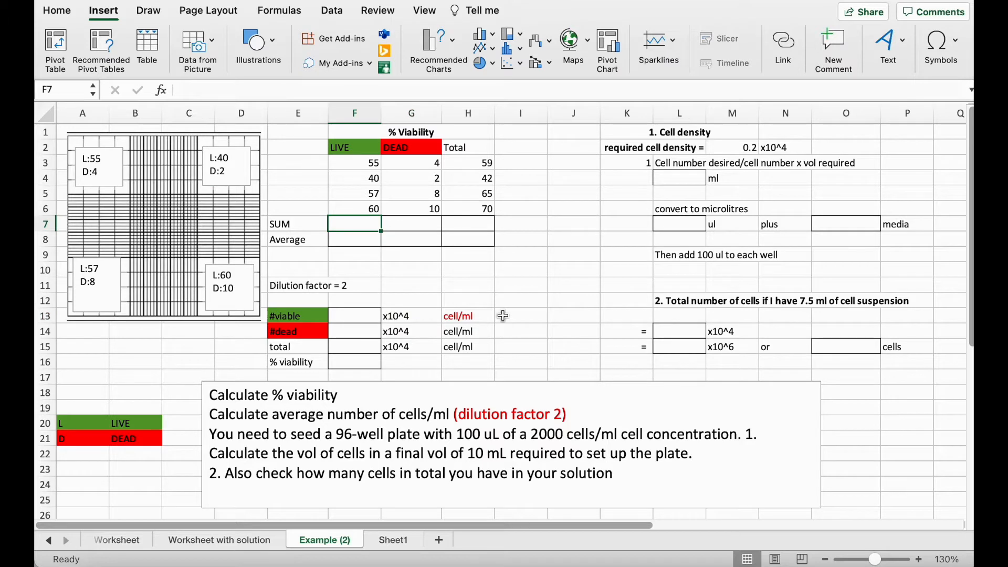
text(=)
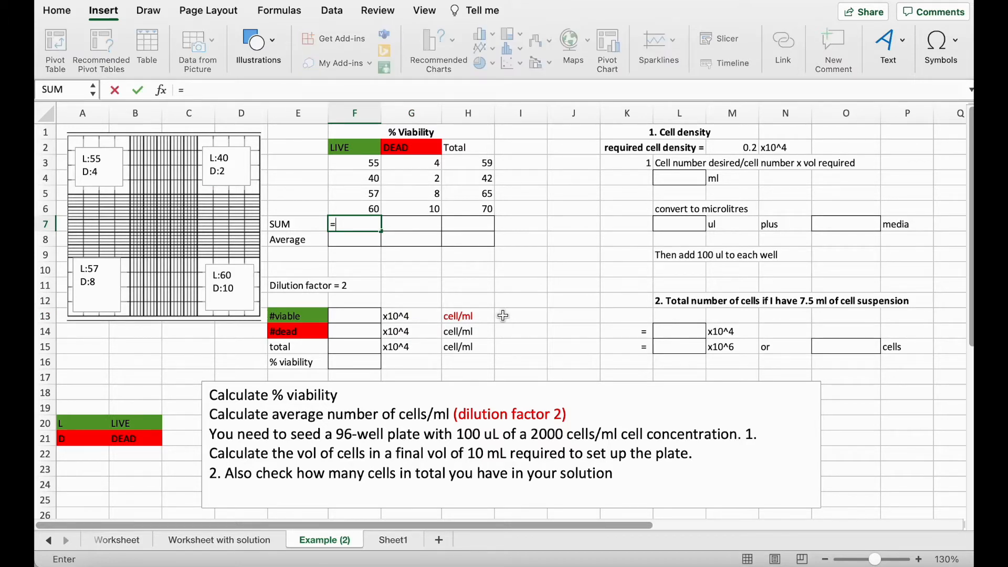
text(sum)
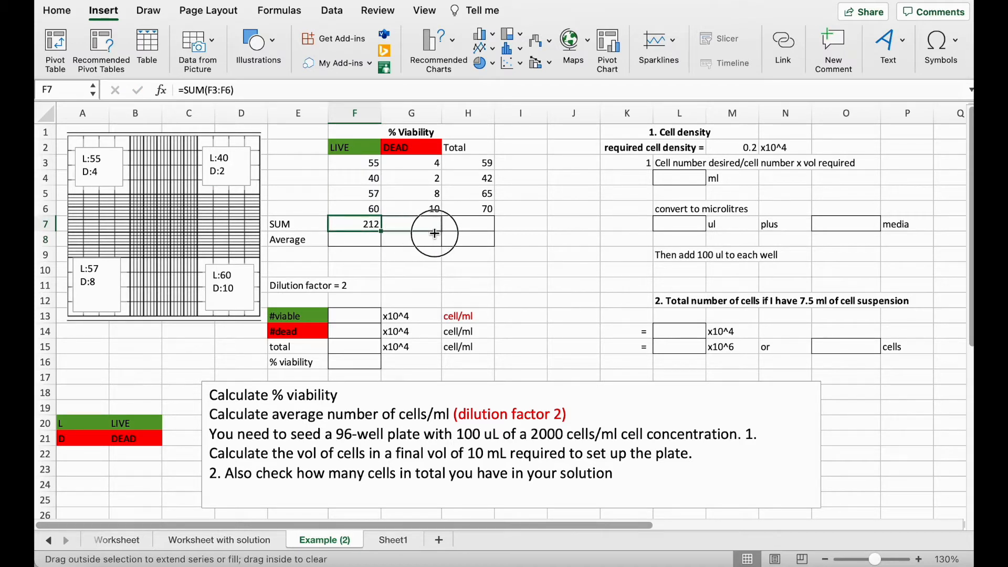
drag(354, 224, 487, 224)
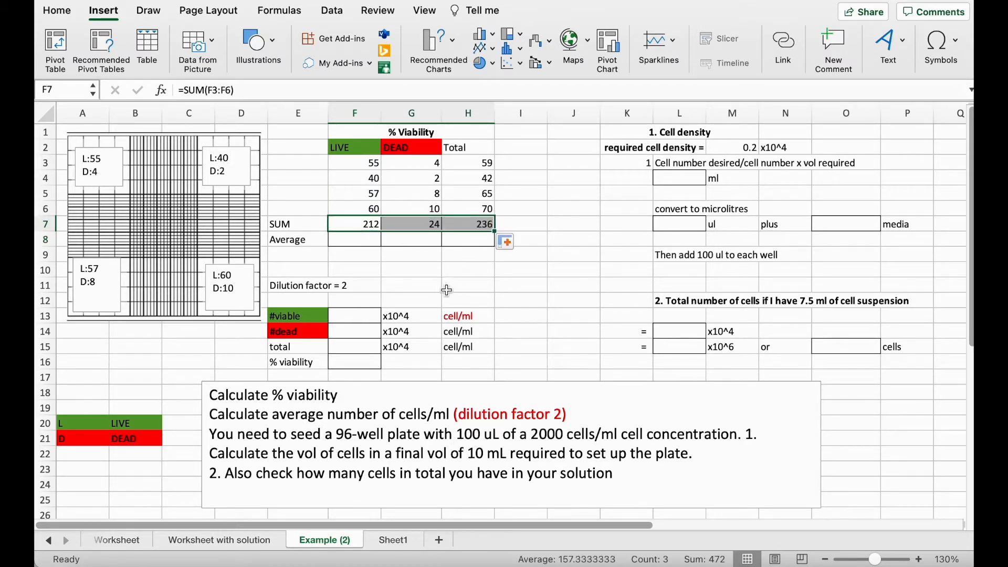
click(411, 269)
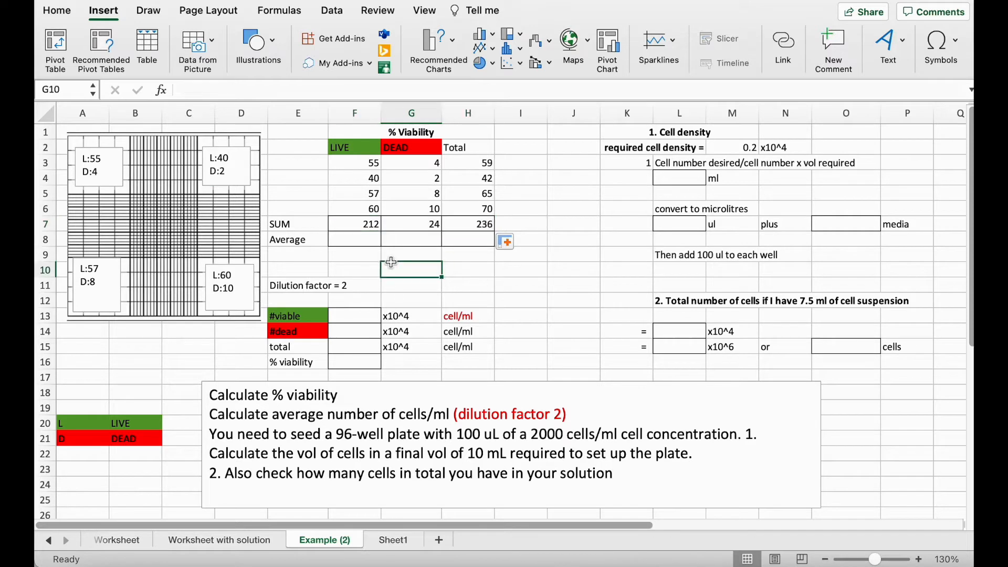
mouse_move(352, 240)
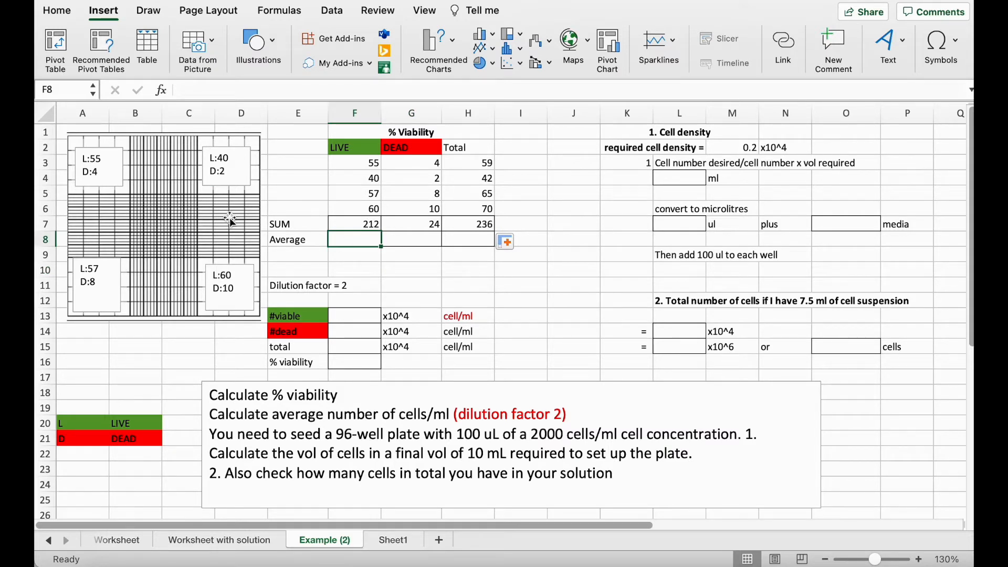
- Enter =F7/4 in F8 and fill it to H8 for averages 53, 6 and 59
text(=)
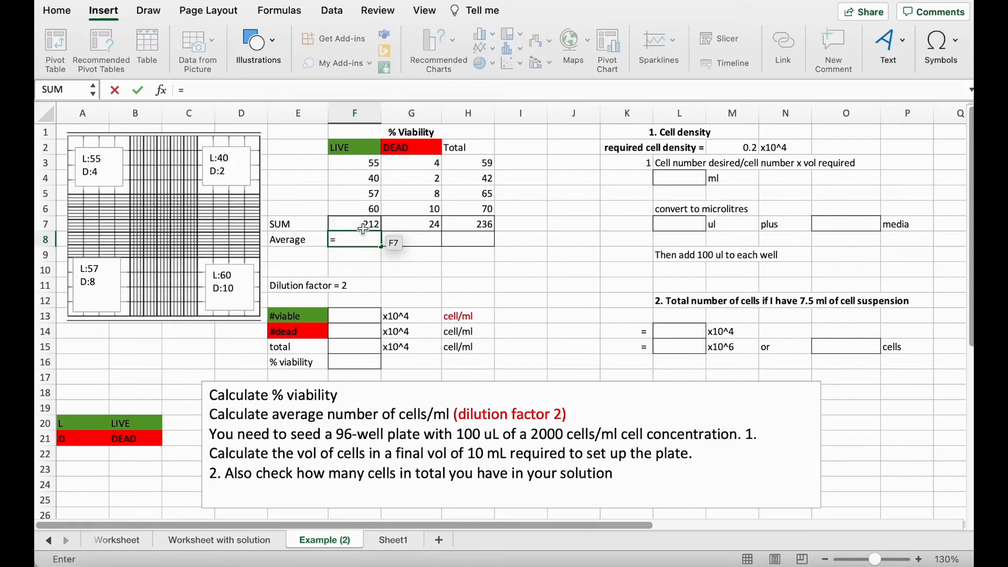
text(F7/4)
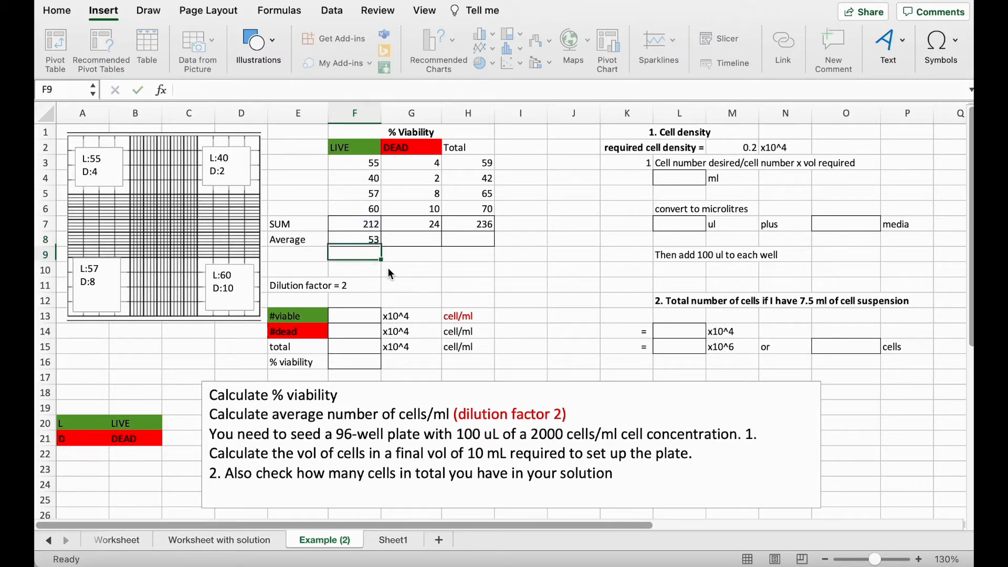
click(354, 240)
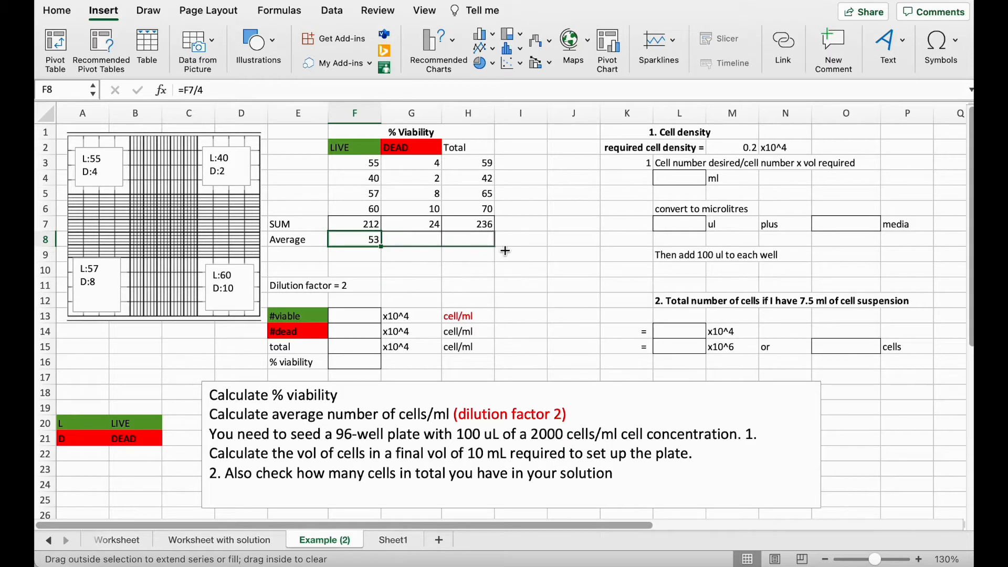
drag(380, 239, 489, 240)
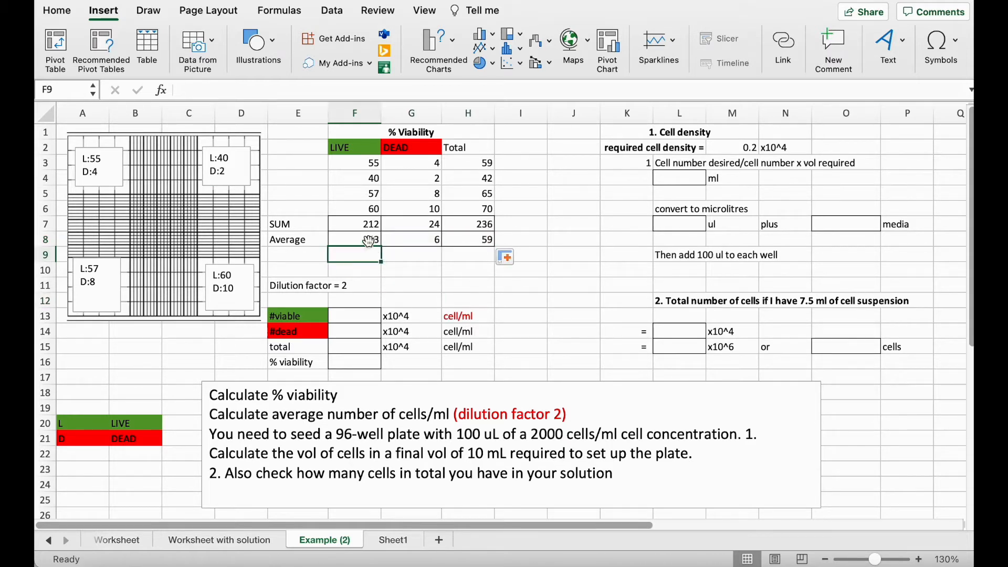
click(353, 240)
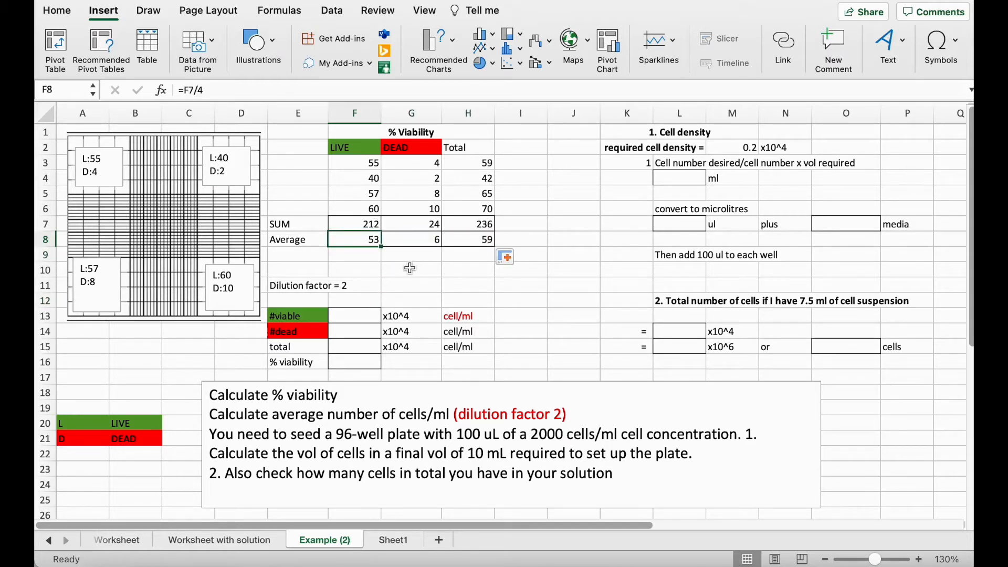
mouse_move(416, 267)
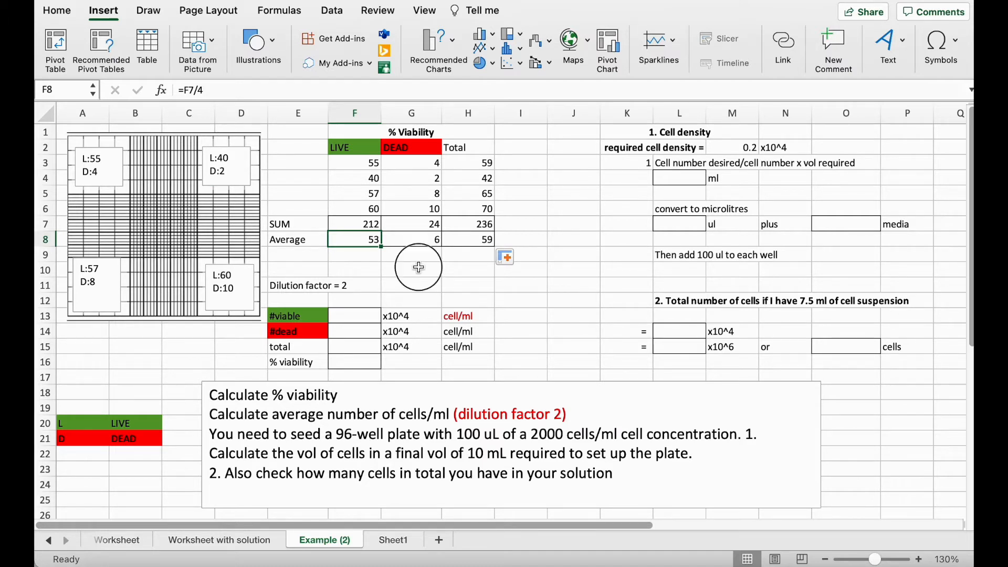
click(410, 269)
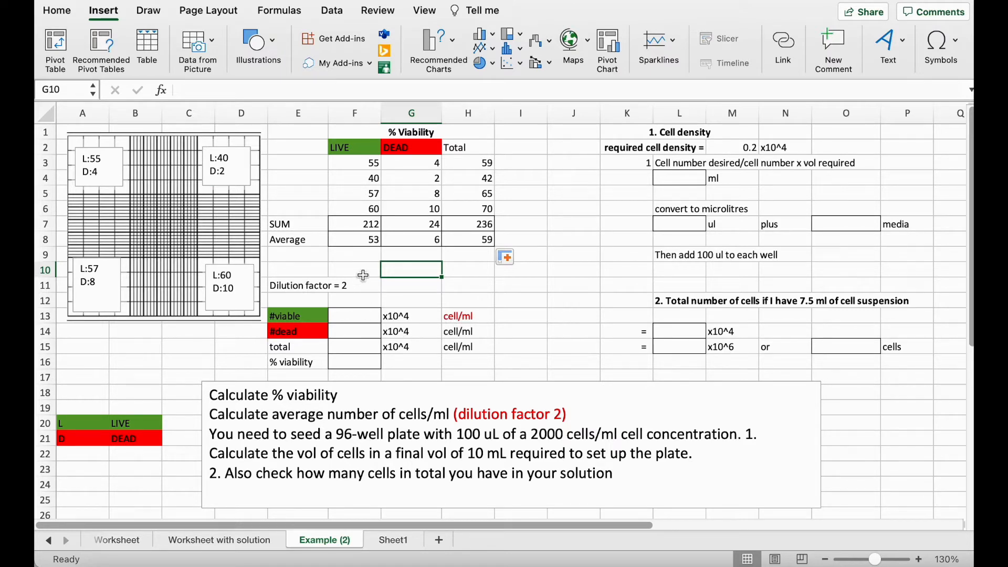
- Apply the ×2 dilution to the averages, giving 106 viable, 12 dead and 118 total ×10^4 cells/ml
click(354, 315)
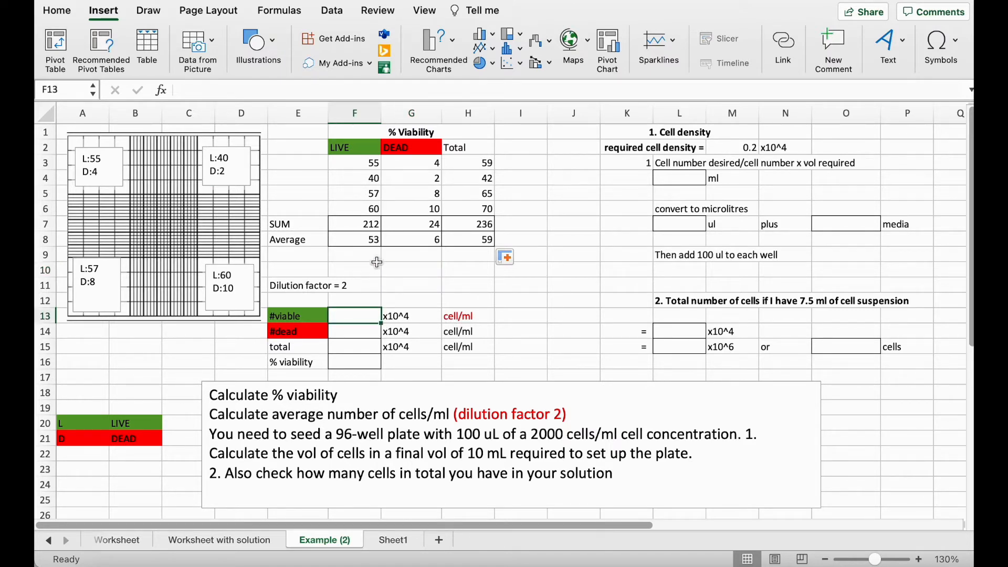
text(=)
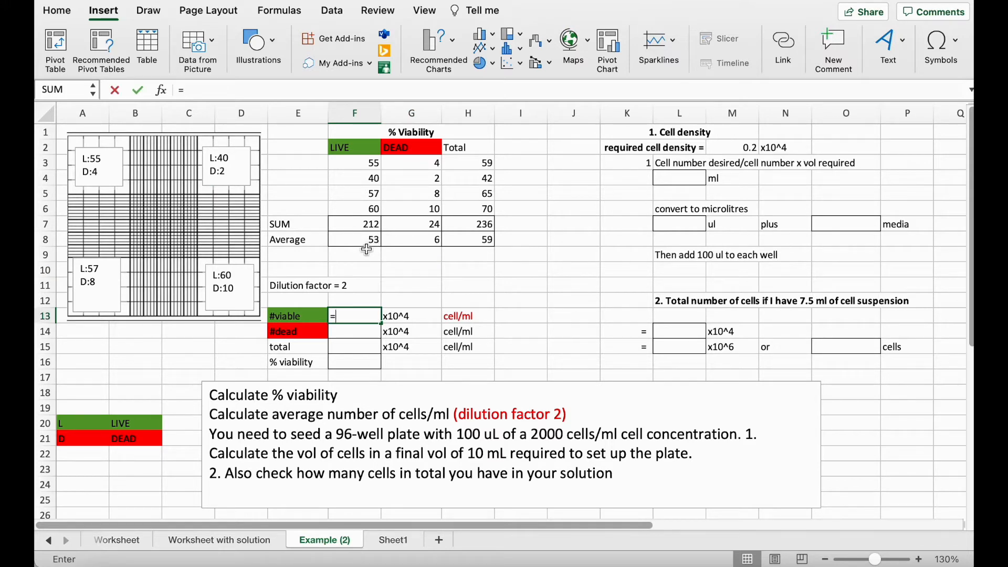
click(354, 239)
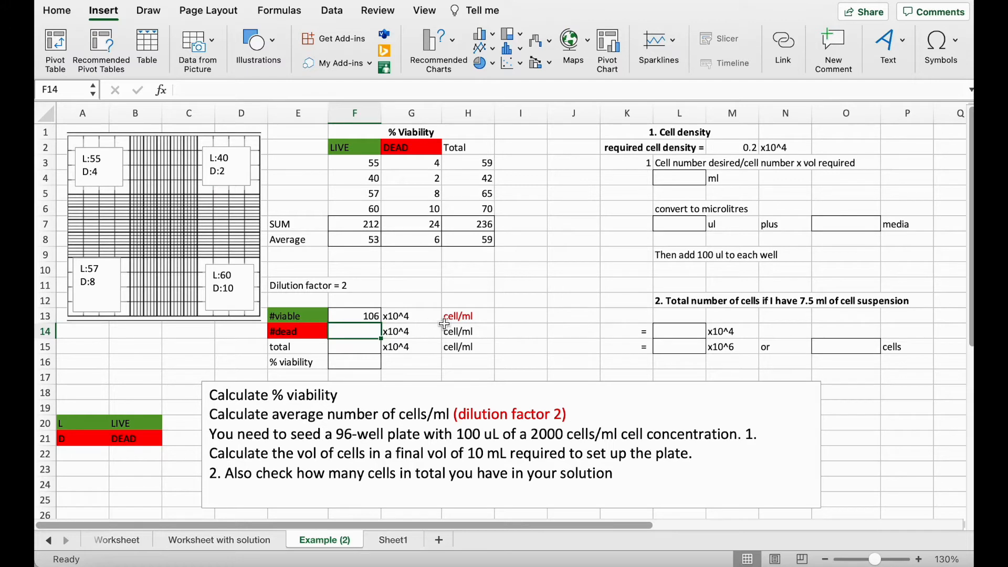
mouse_move(498, 322)
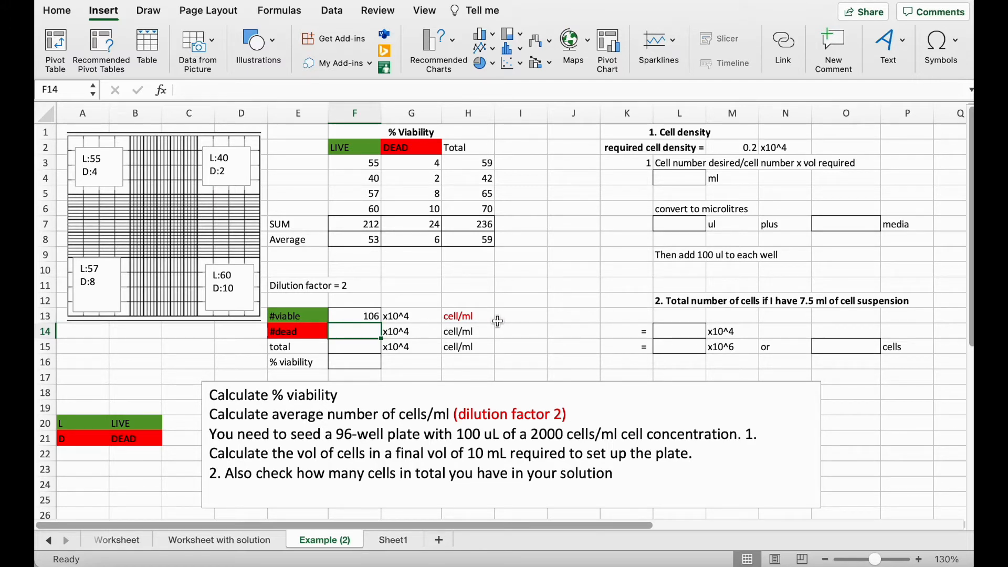
mouse_move(364, 335)
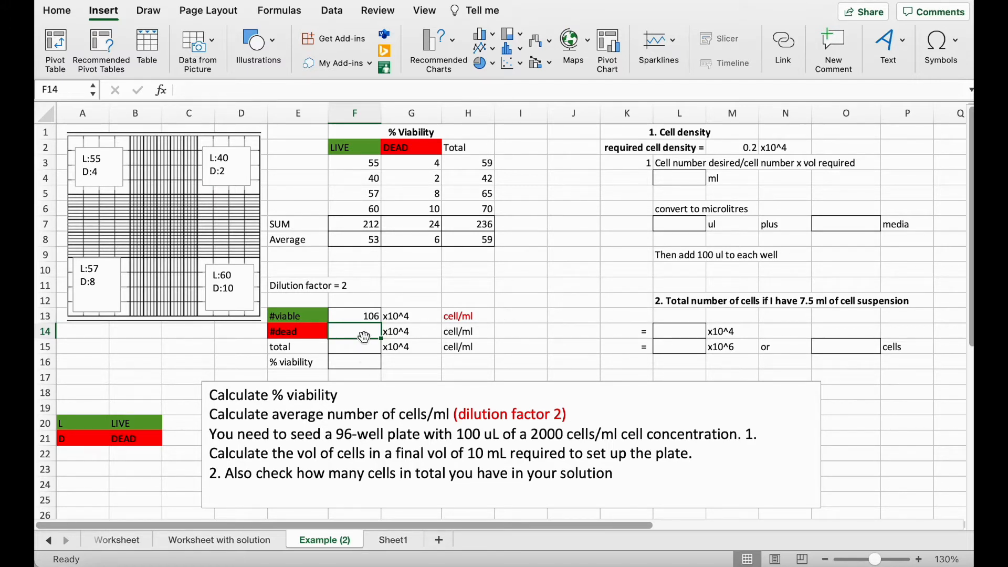
text(=)
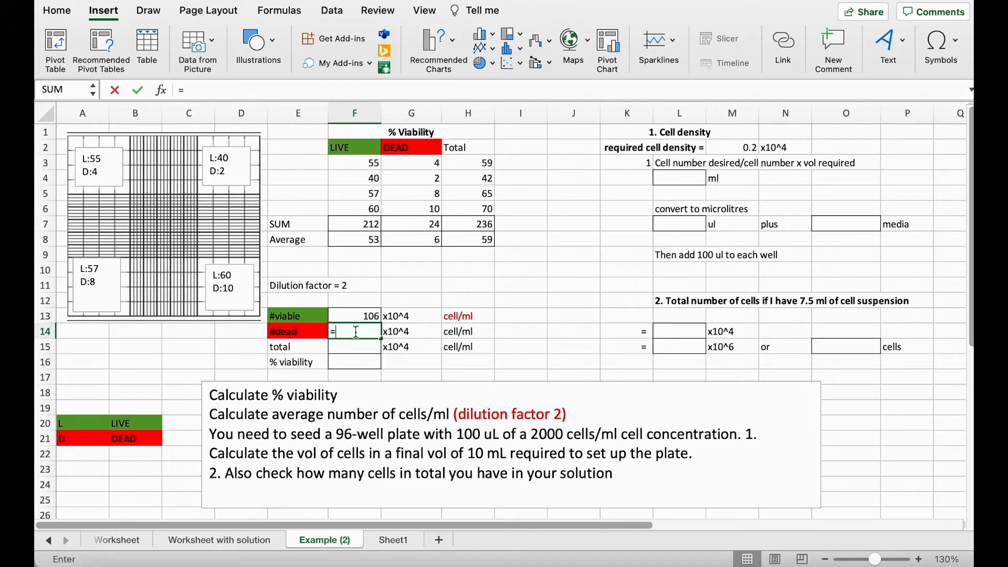
click(411, 240)
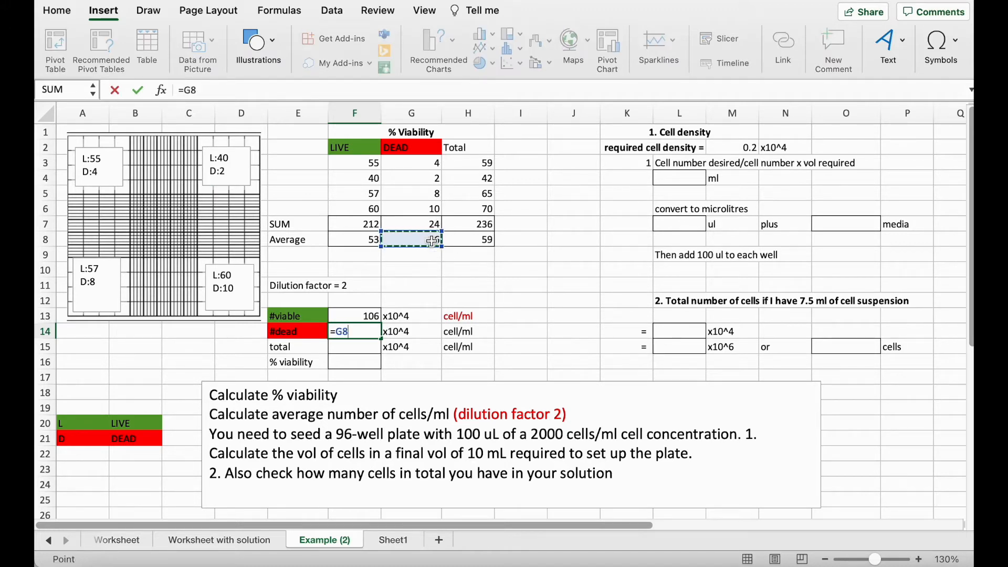
text(*)
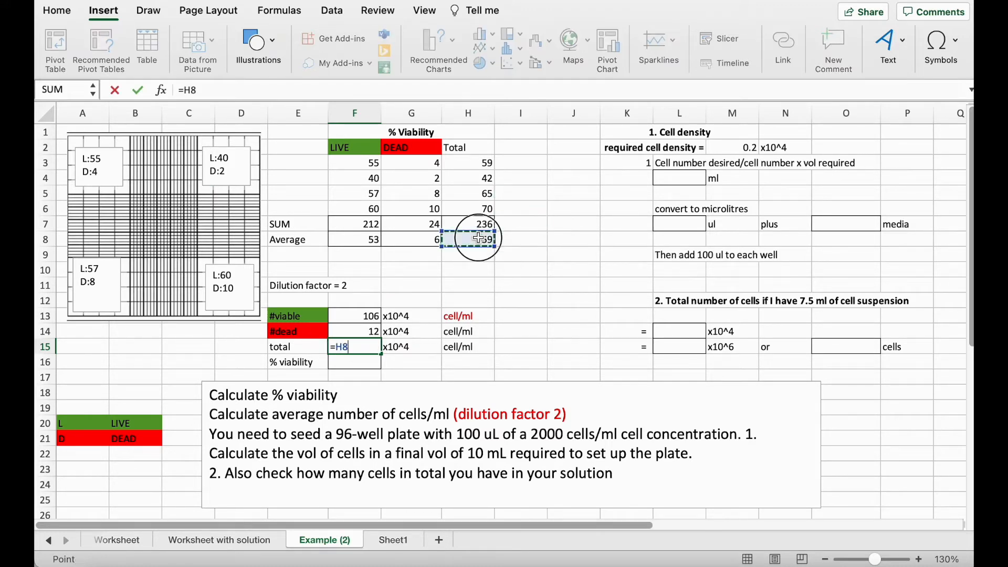
text(*)
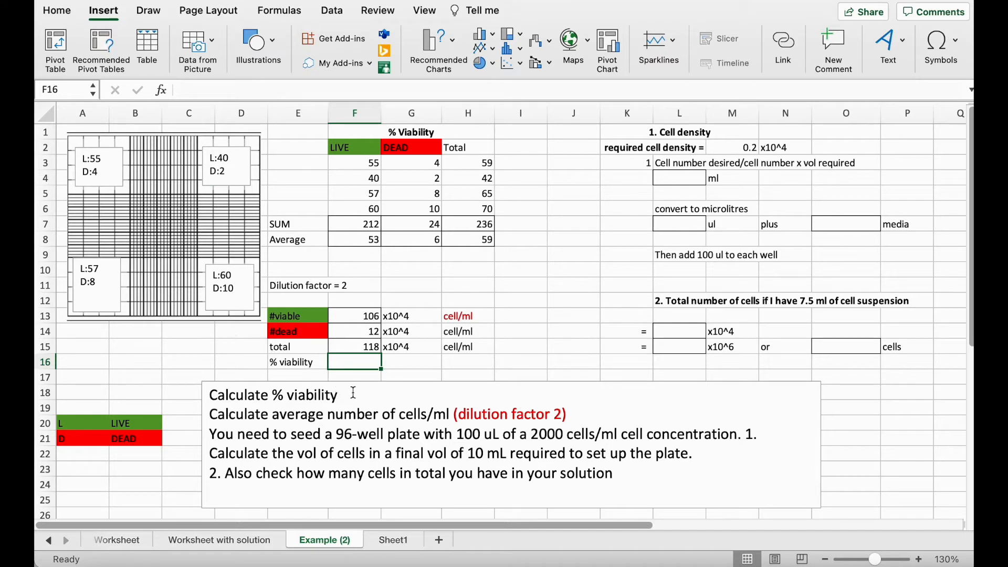
- Compute % viability as =F13/F15*100 in F16, giving 90
text(=)
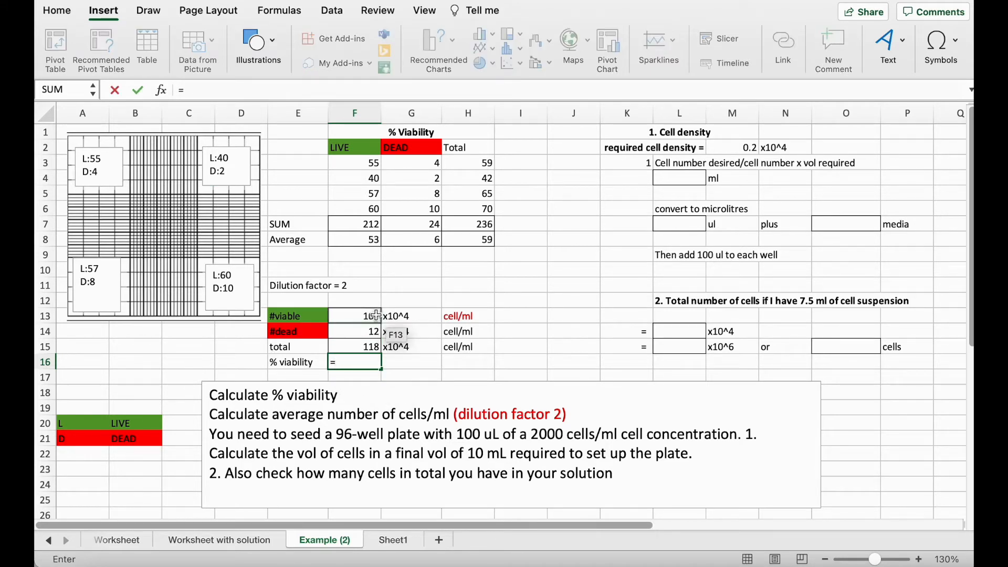
click(354, 315)
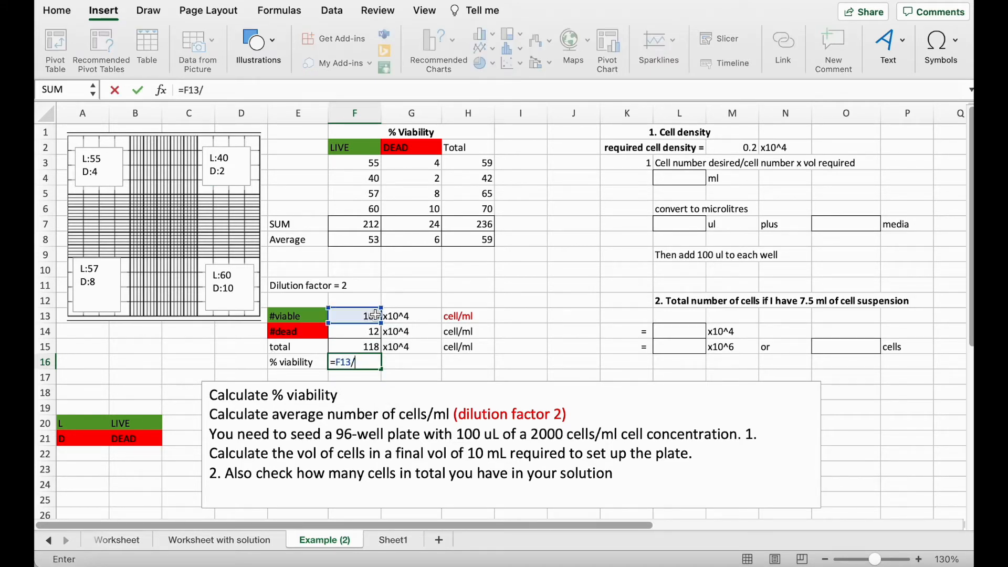
click(353, 347)
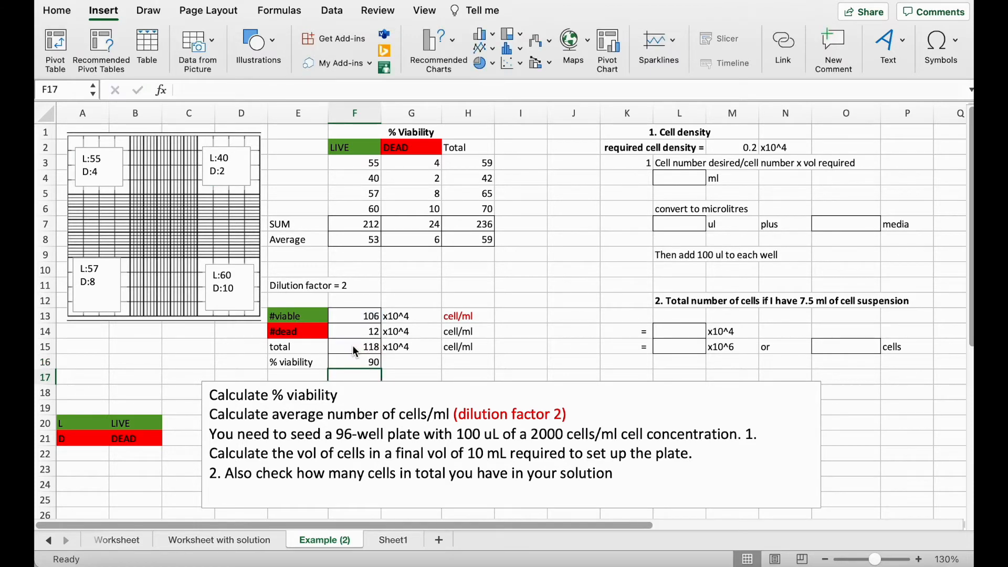
mouse_move(489, 360)
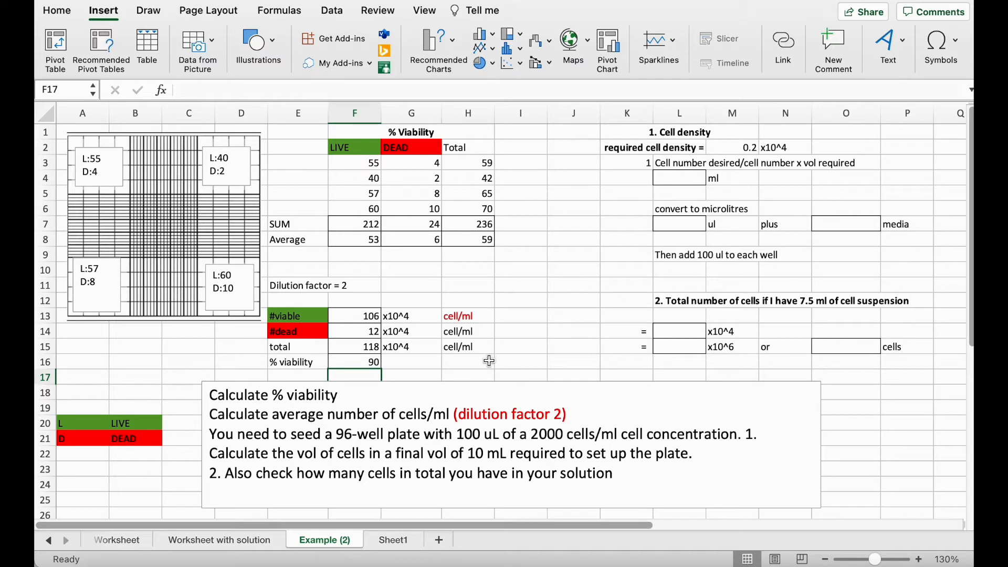
click(411, 361)
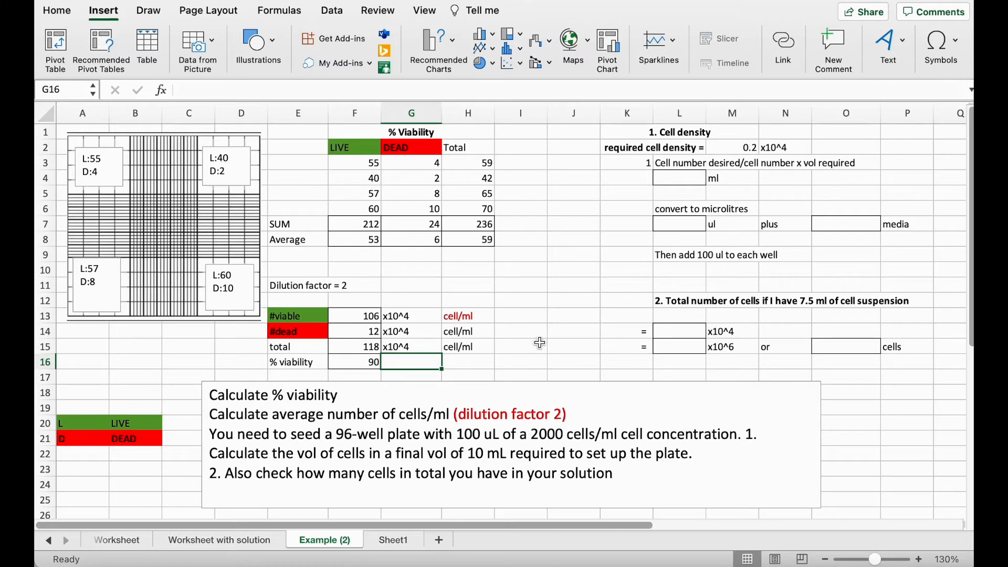
mouse_move(306, 452)
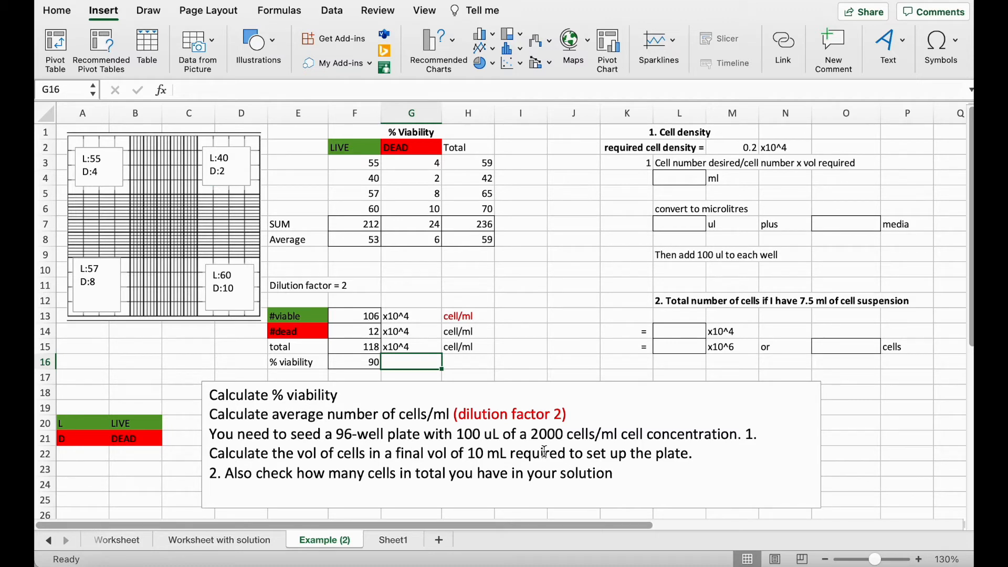
mouse_move(575, 441)
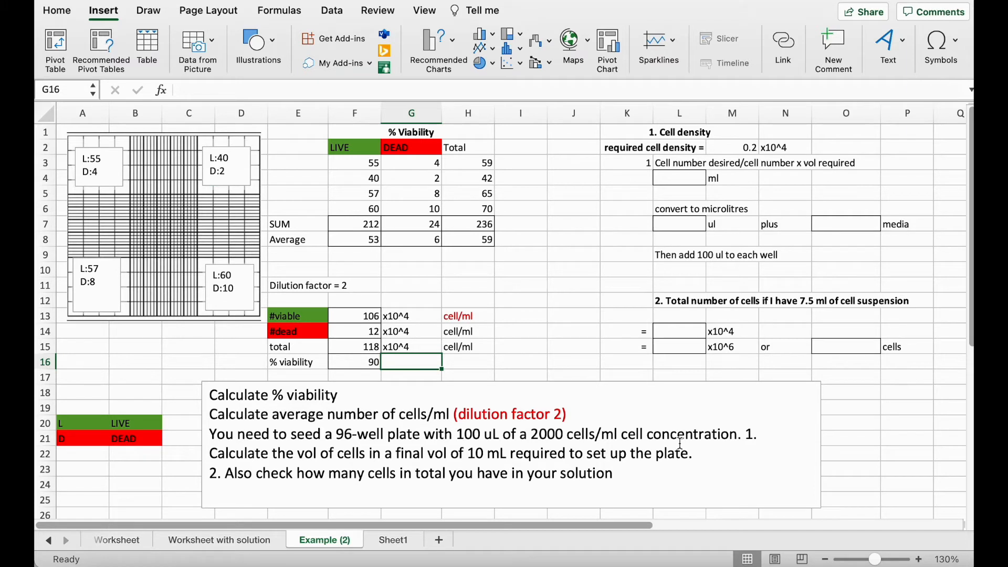
mouse_move(314, 462)
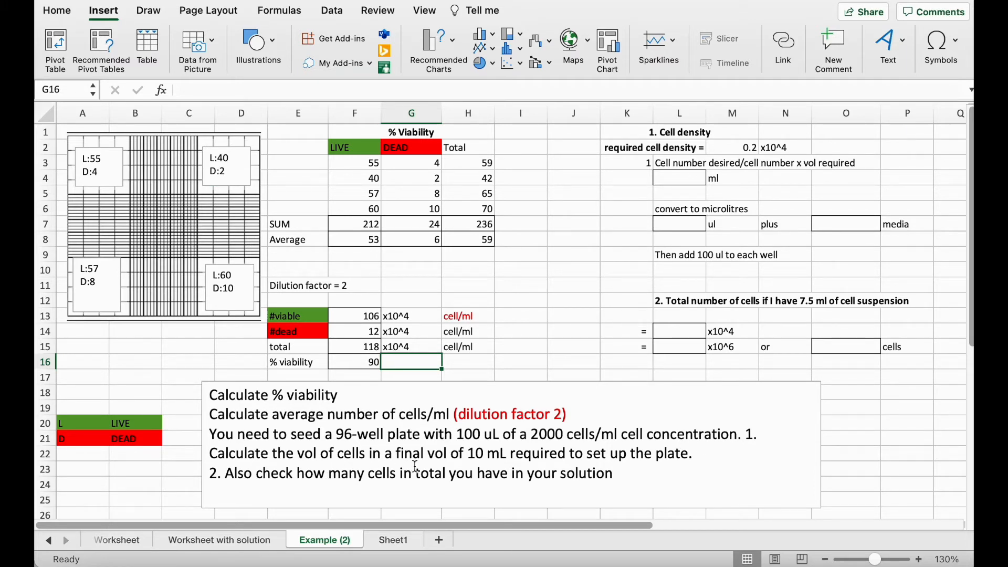
mouse_move(503, 461)
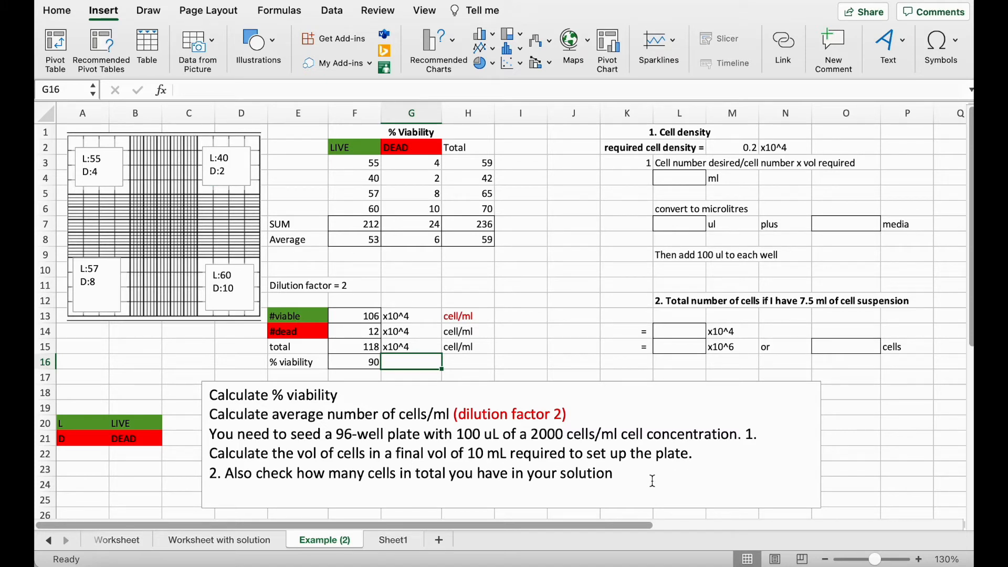
mouse_move(652, 472)
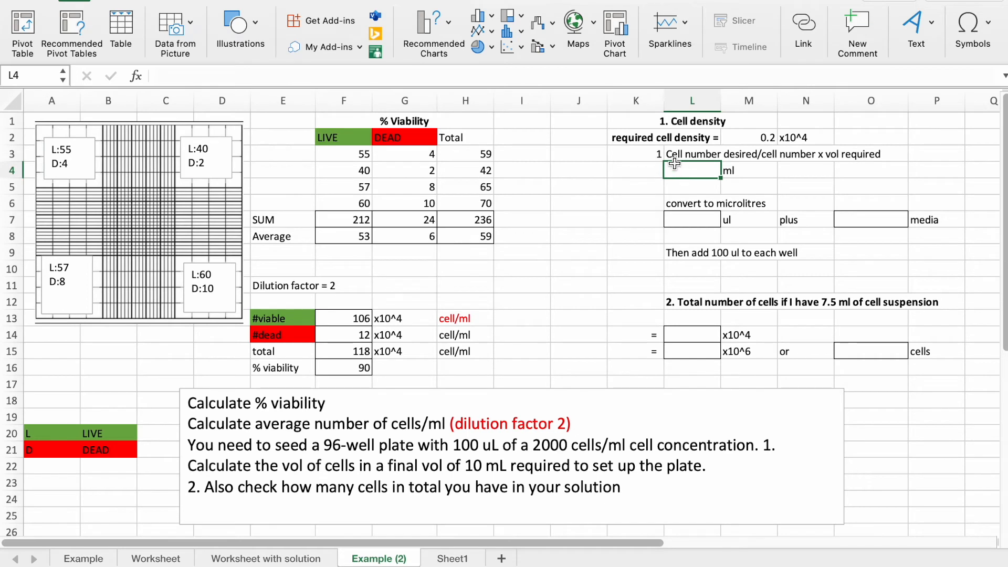
mouse_move(775, 145)
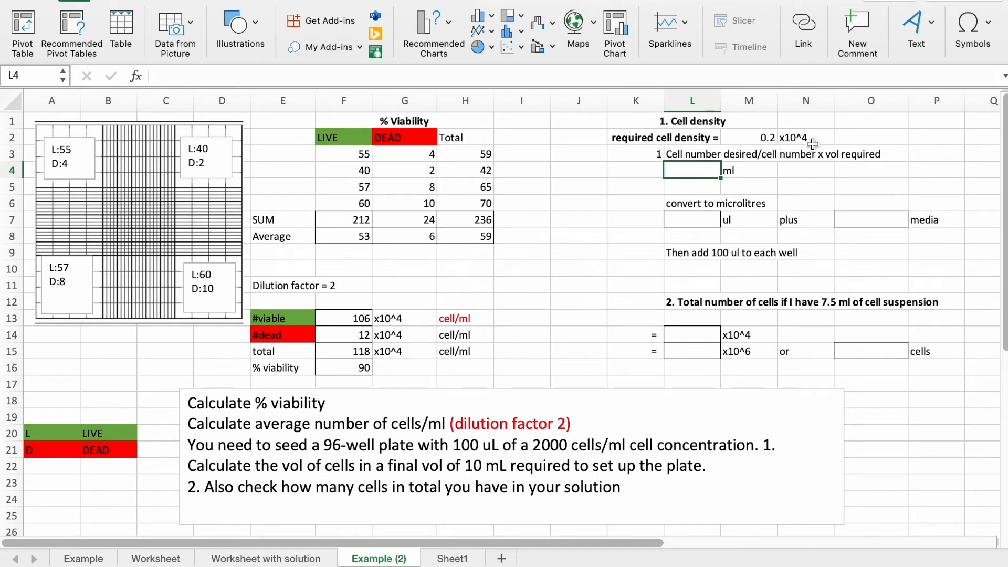
mouse_move(369, 329)
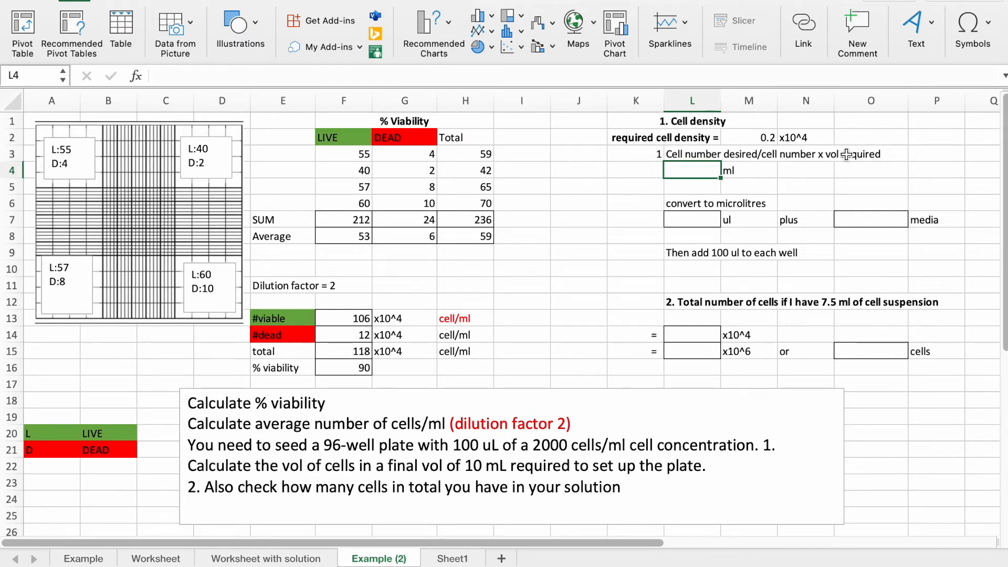
mouse_move(831, 167)
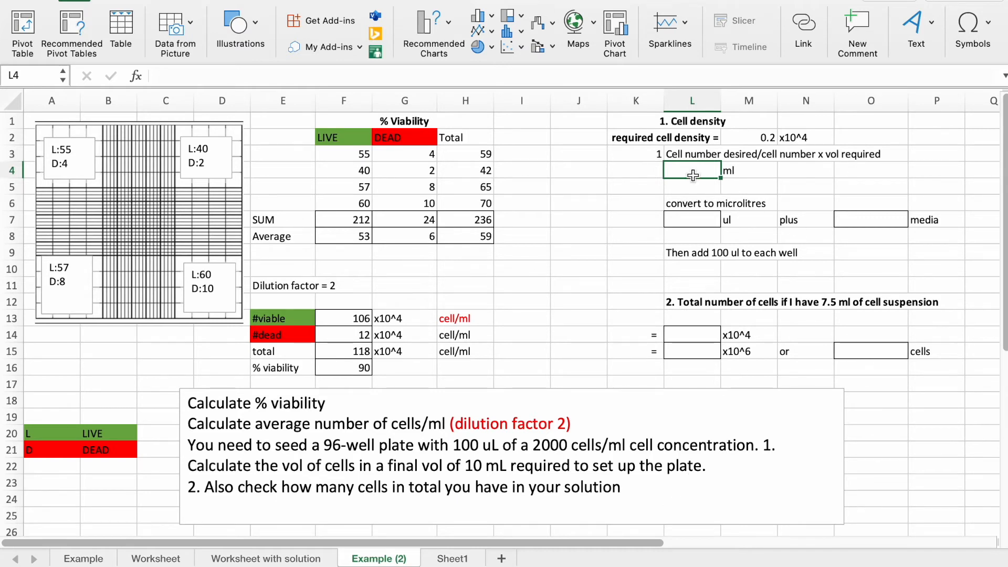
- Enter the desired density divided by viable count times volume in L4, giving 0.019 ml
click(747, 137)
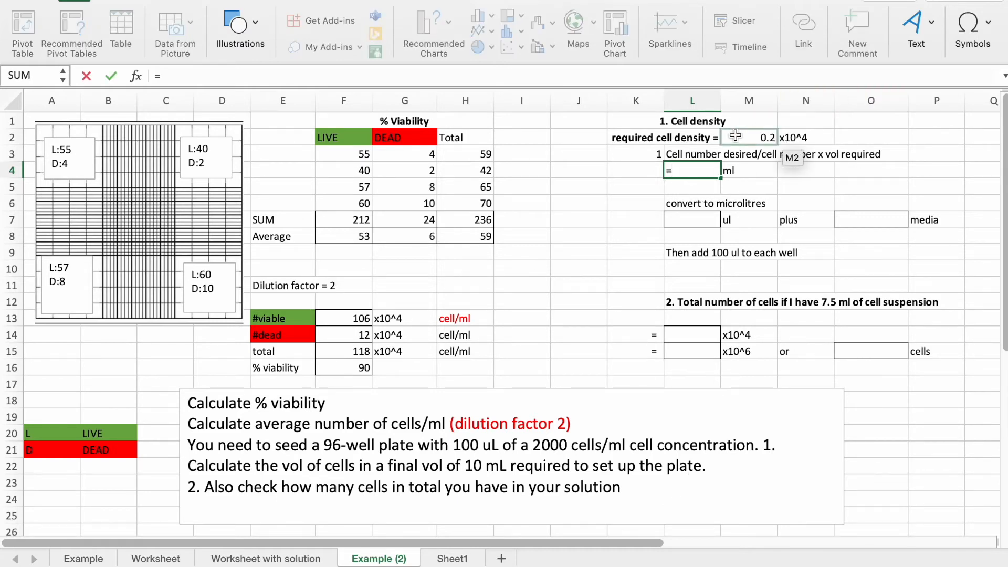
click(748, 137)
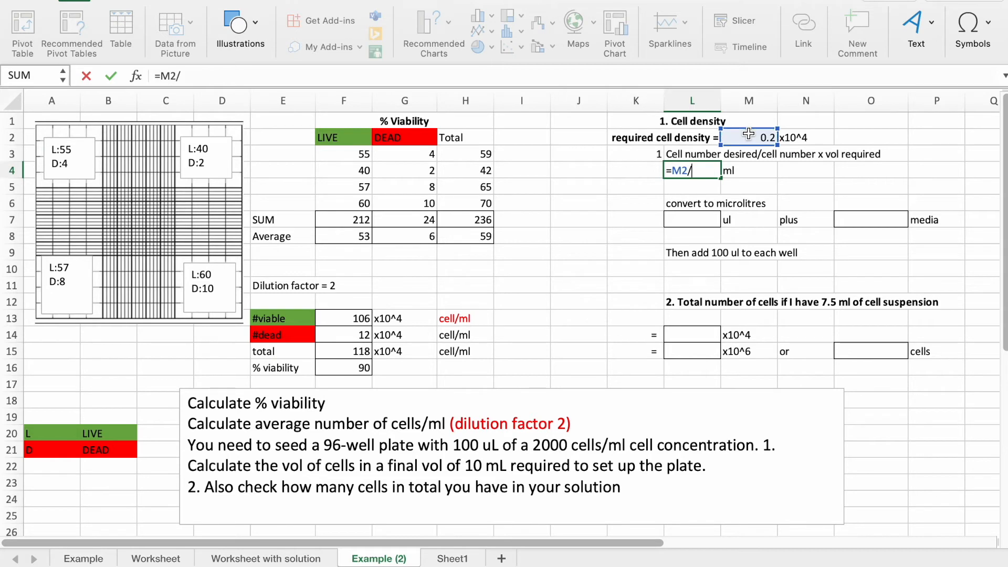
click(342, 318)
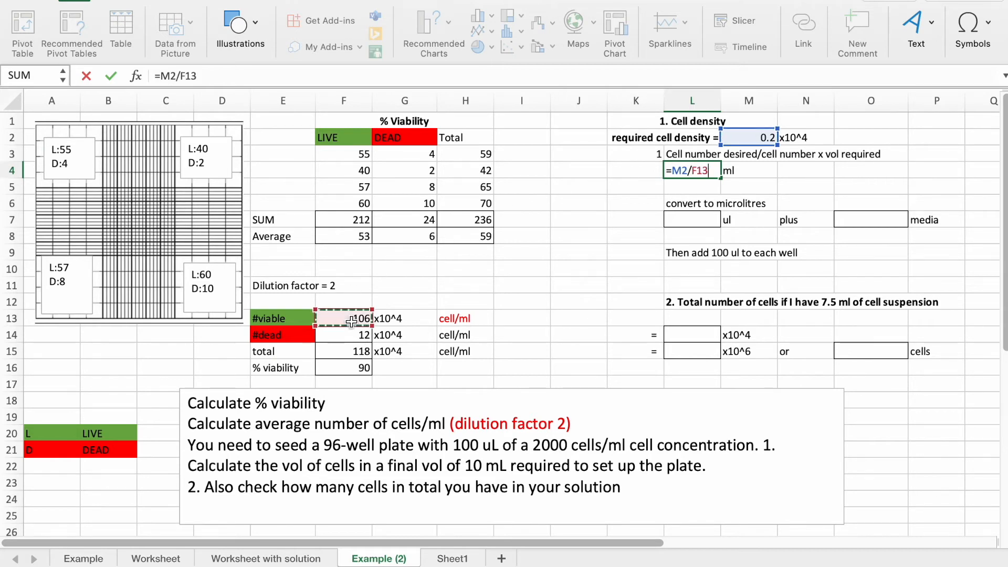
text(*10)
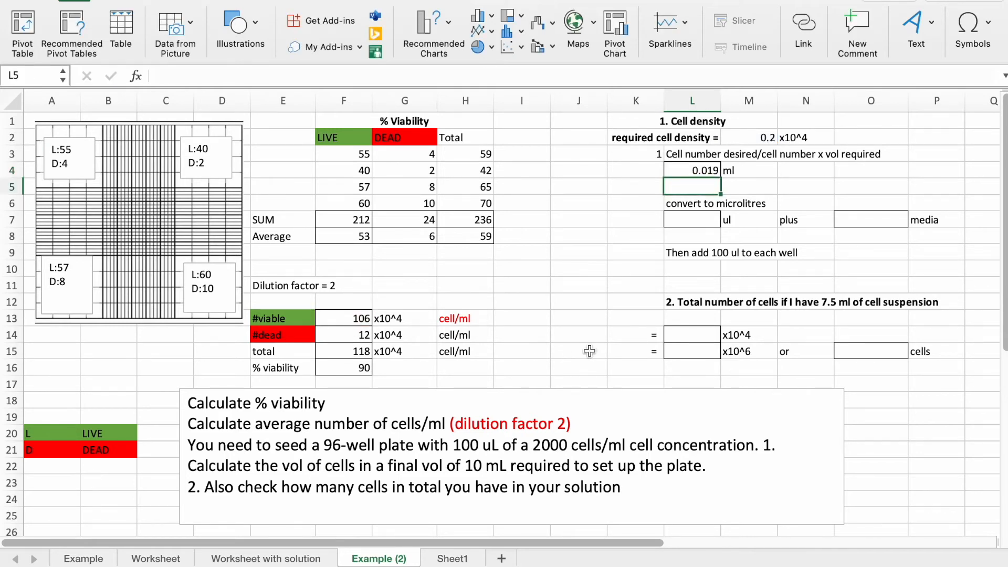
mouse_move(707, 184)
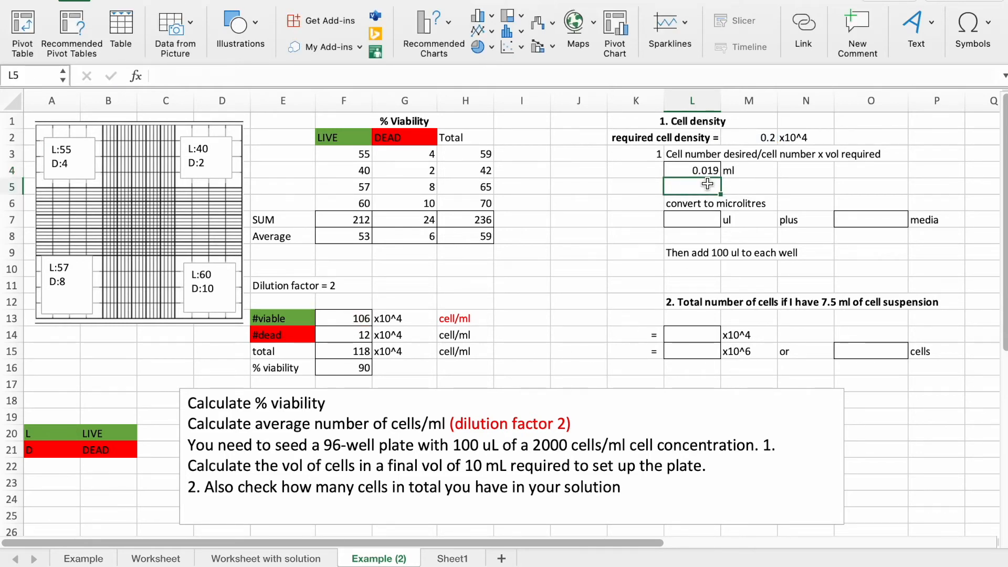
- Convert the 0.019 ml volume to microlitres in L7 with =L4*100, showing 19 µl
click(692, 219)
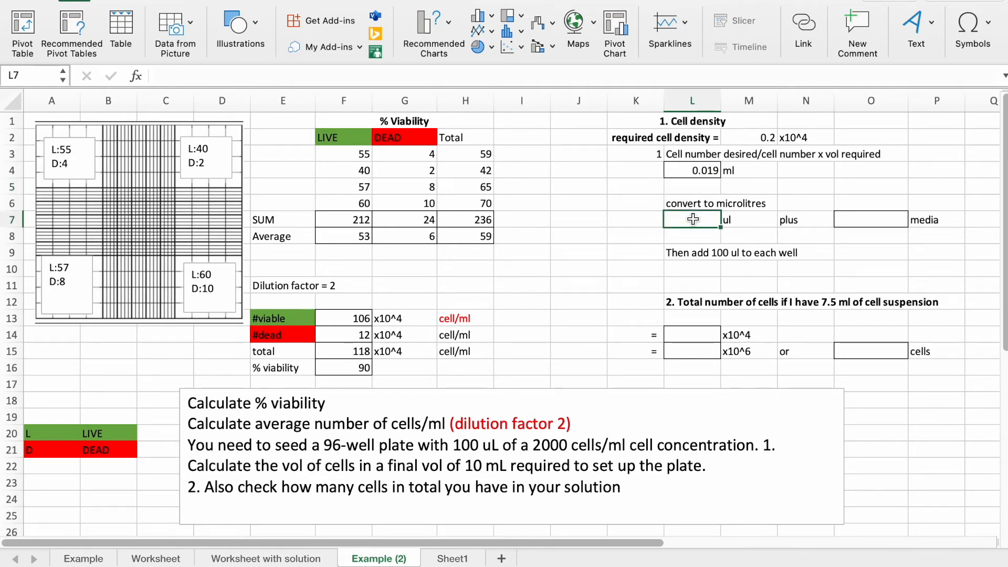
text(=)
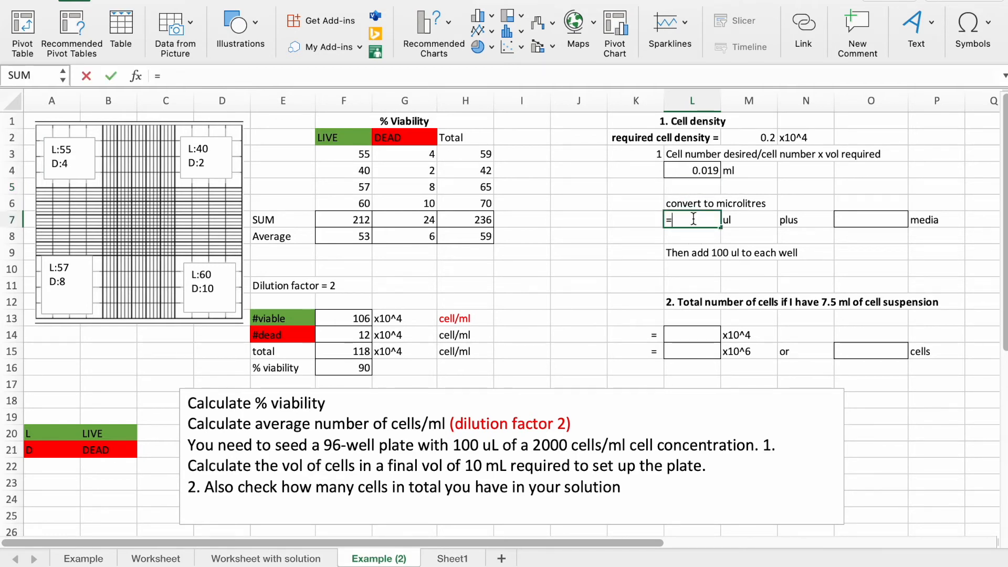
click(692, 169)
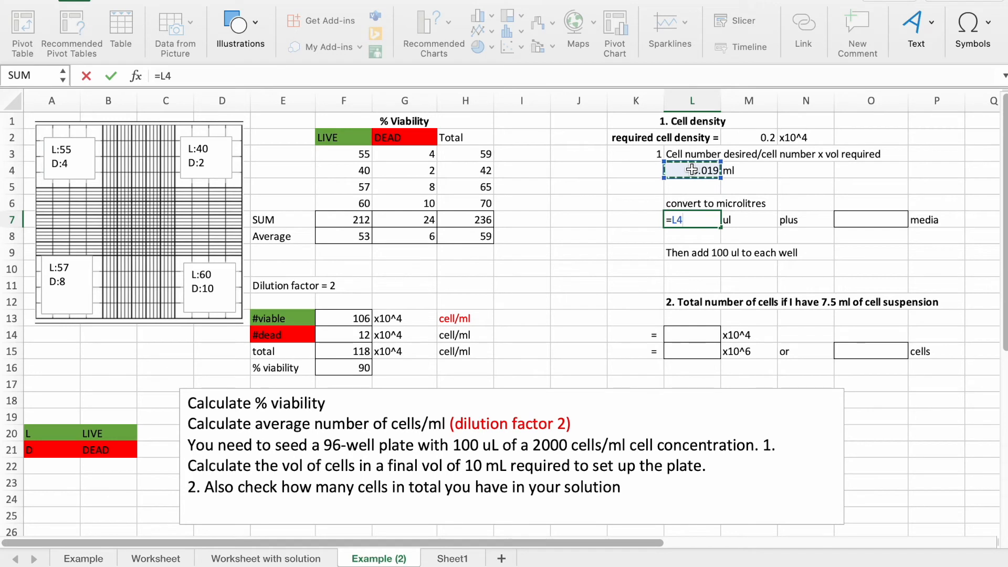
text(*100)
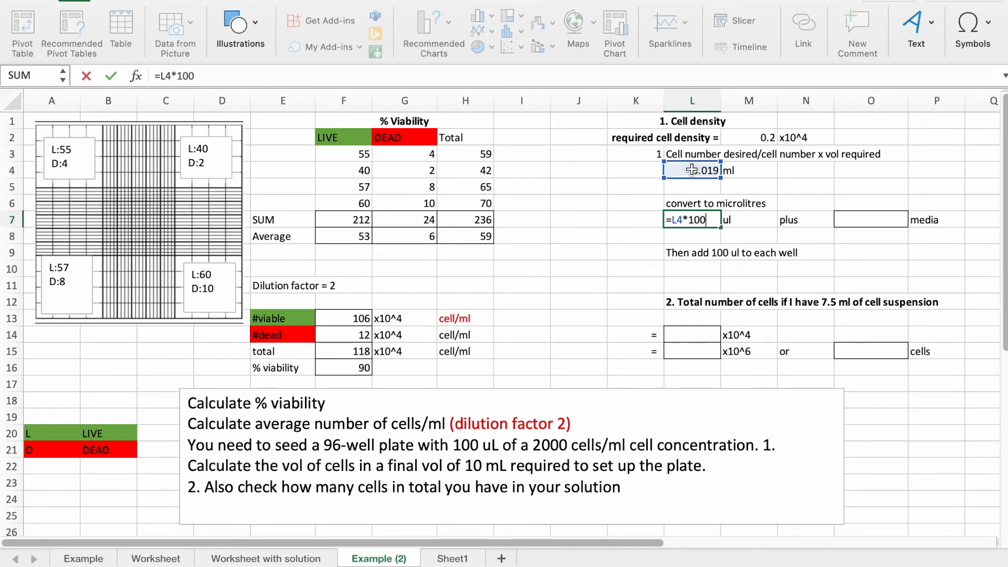
key(enter)
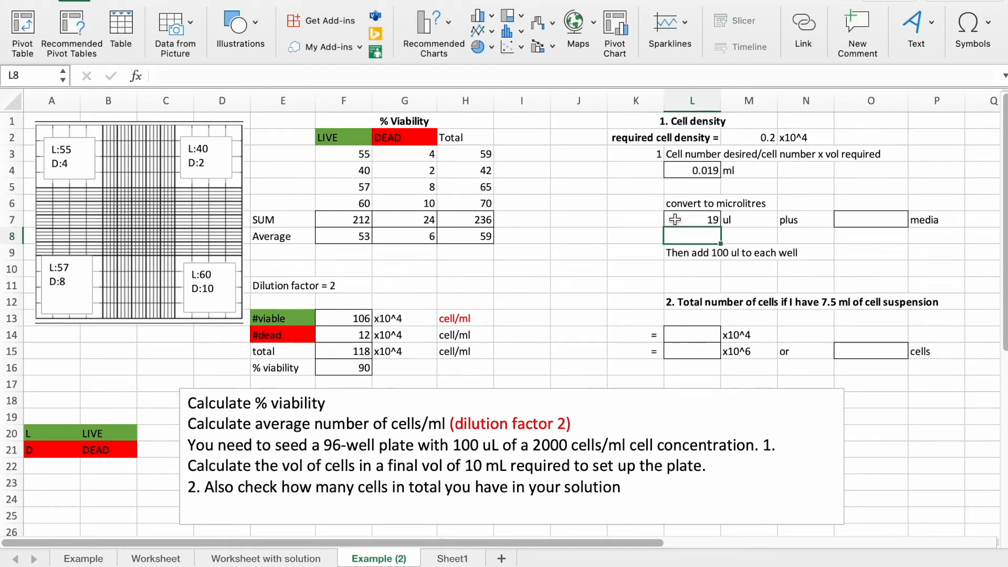
click(869, 220)
text(=)
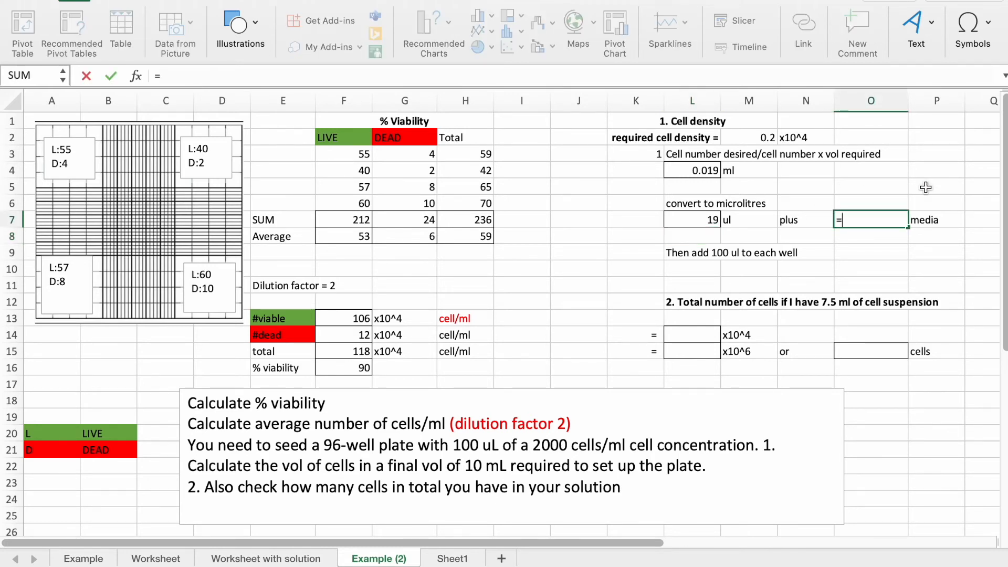
- Enter =10000-L7 in O7 for a media volume of 9981
text(10000)
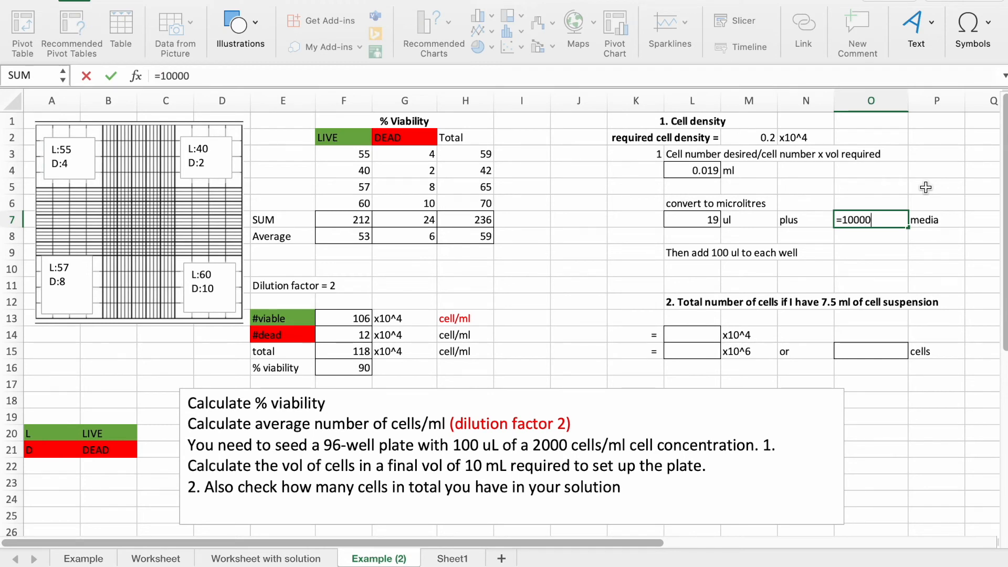
text(-)
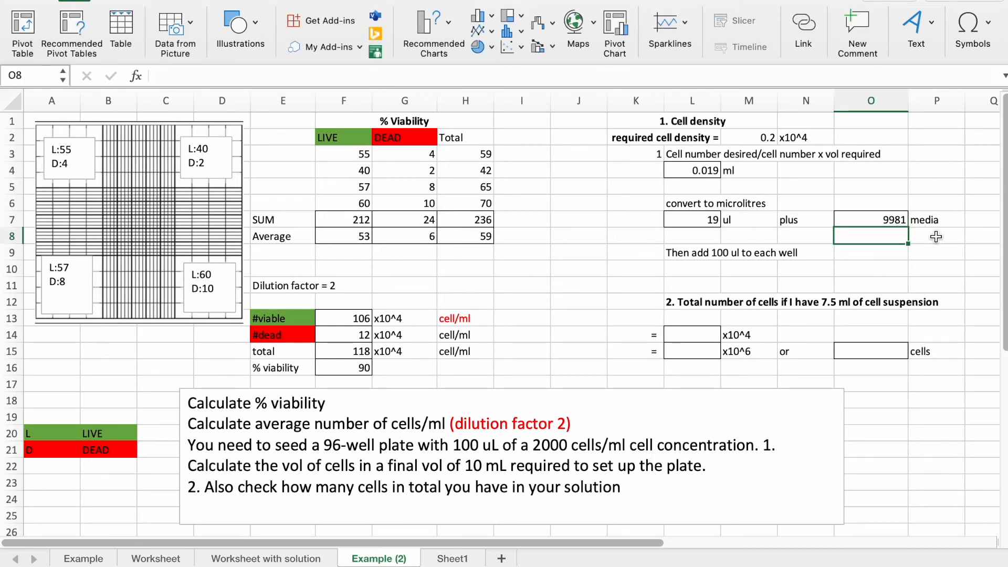
mouse_move(694, 269)
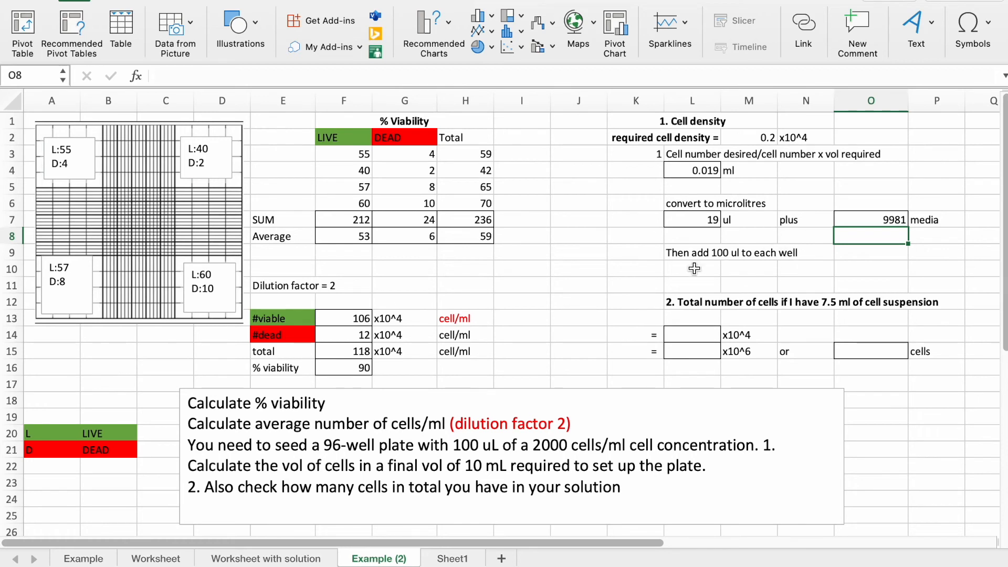
mouse_move(696, 277)
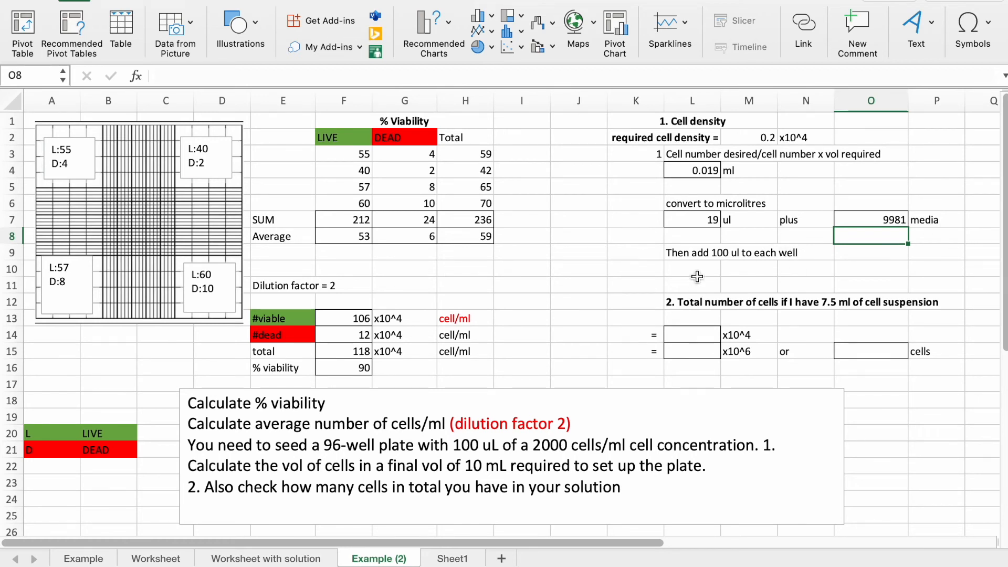
mouse_move(794, 271)
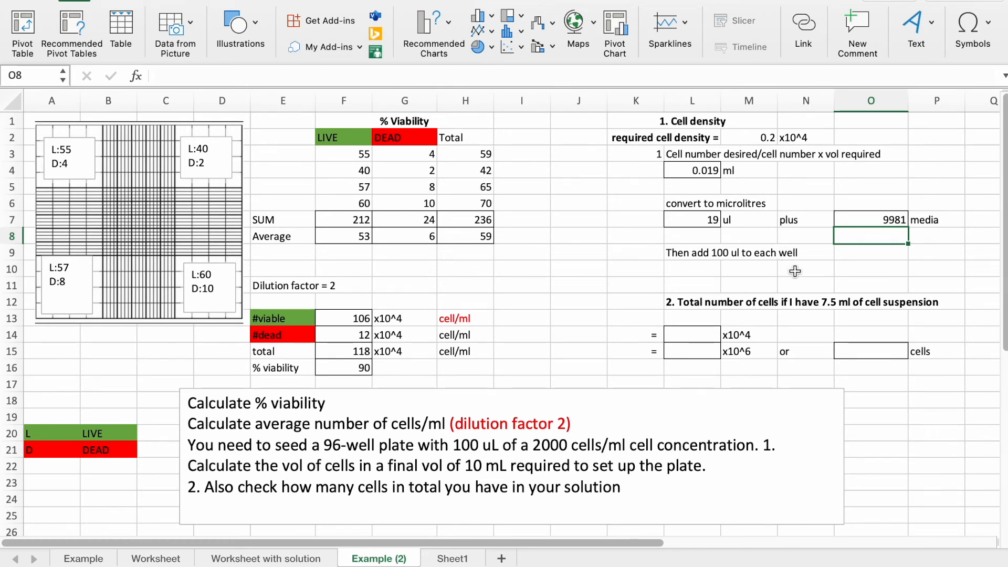
mouse_move(703, 329)
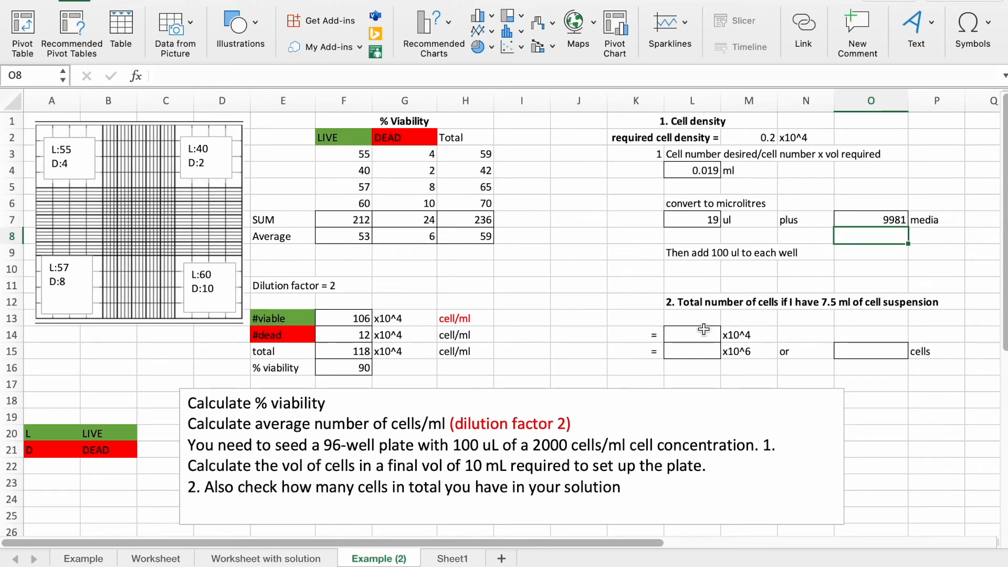
mouse_move(689, 317)
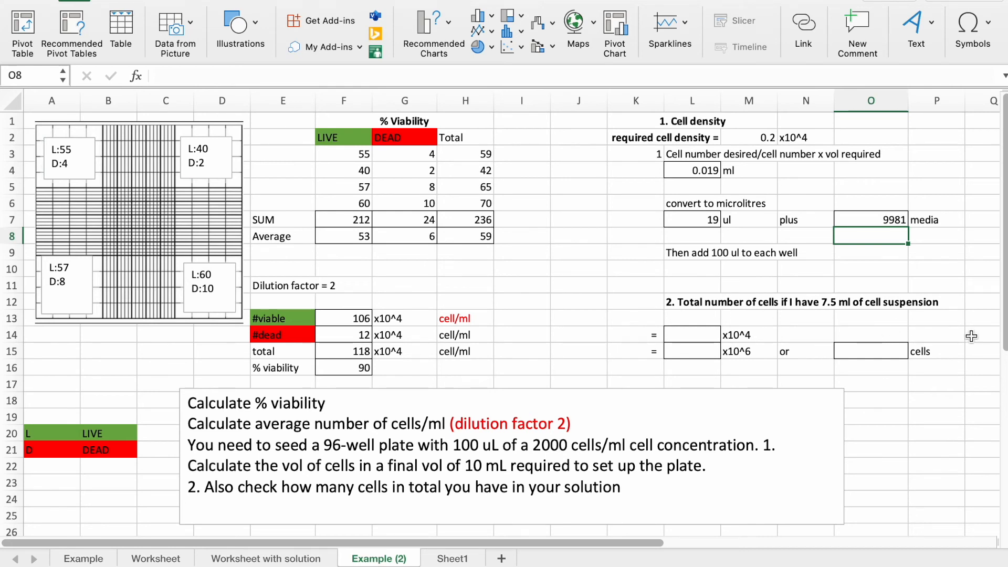
mouse_move(908, 407)
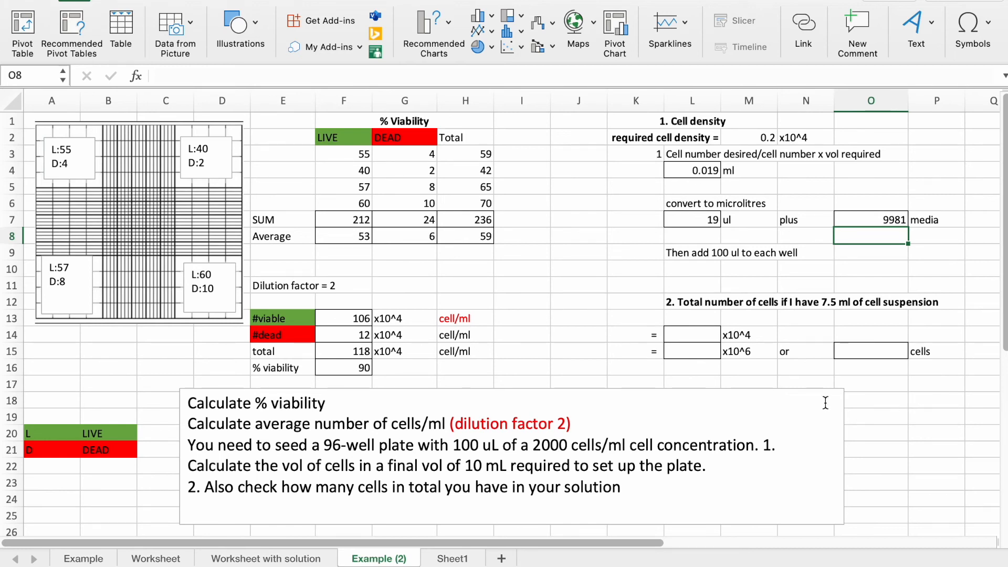
- Enter =F13*7.5 in L14 for 795 ×10^4 total cells
click(692, 334)
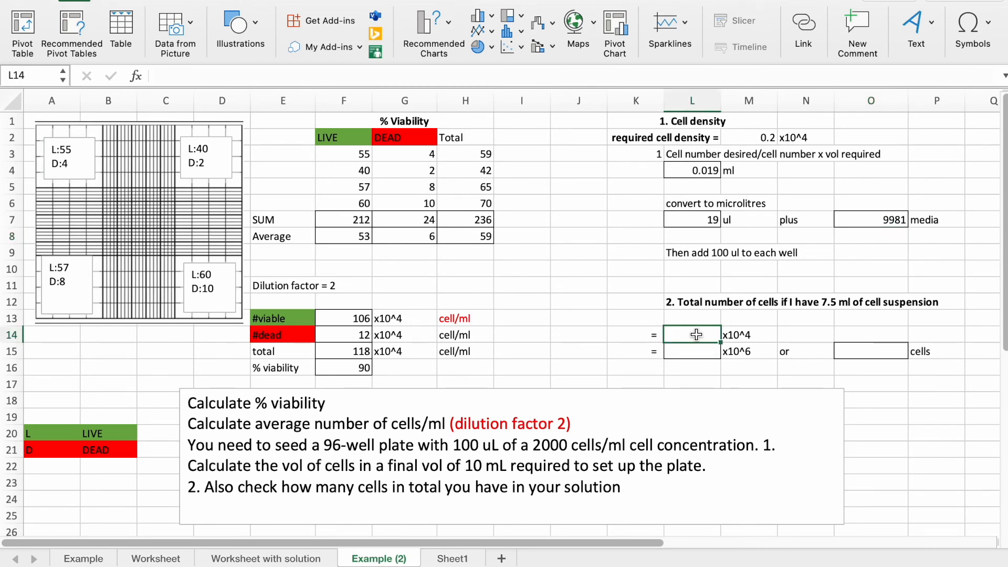
mouse_move(562, 302)
text(=F13)
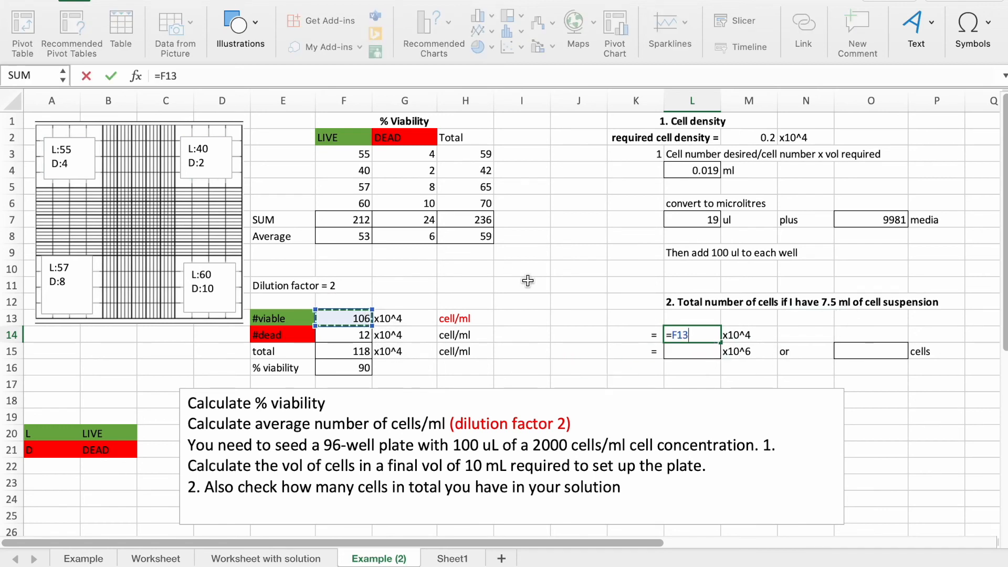
text(*)
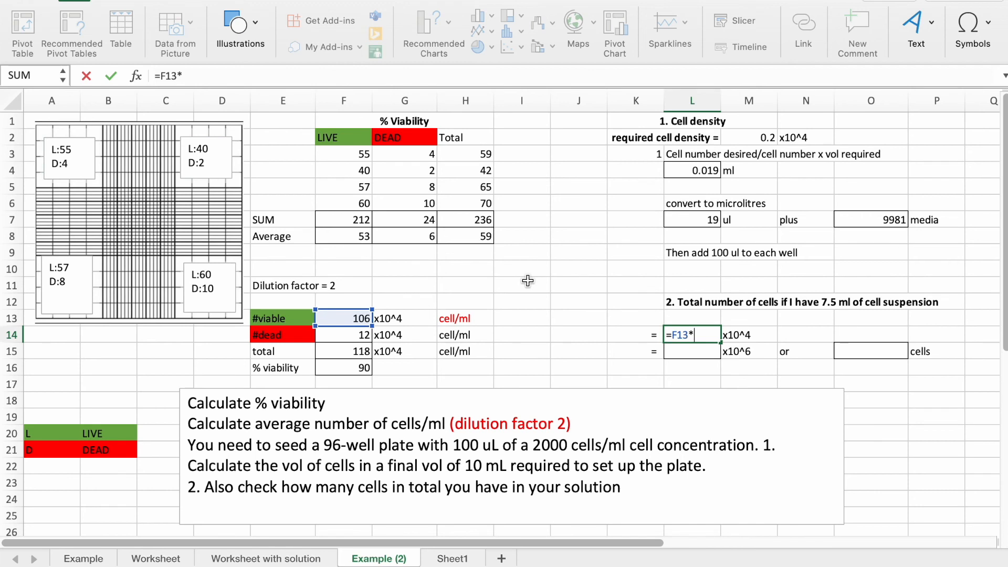
text(7.5)
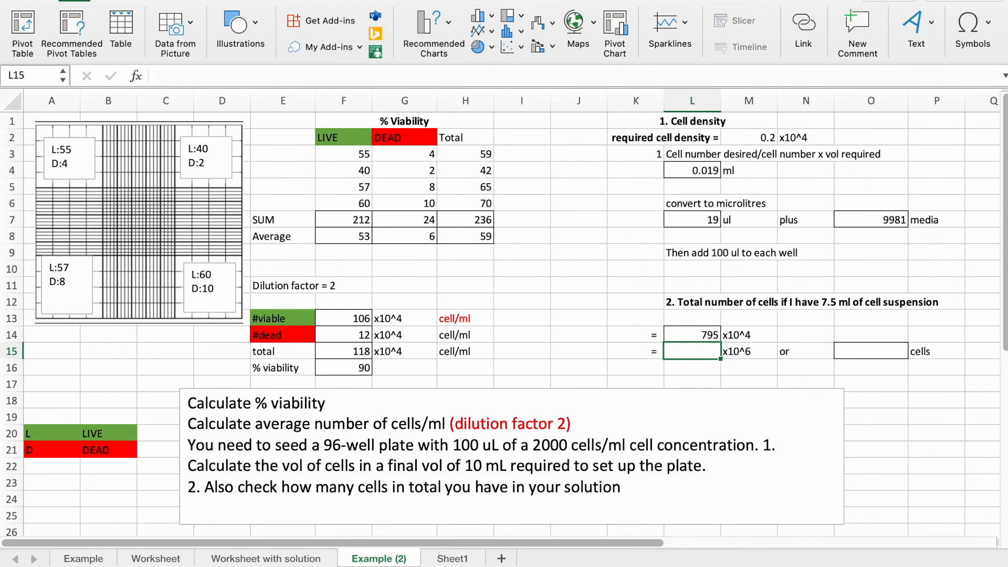
text(7.)
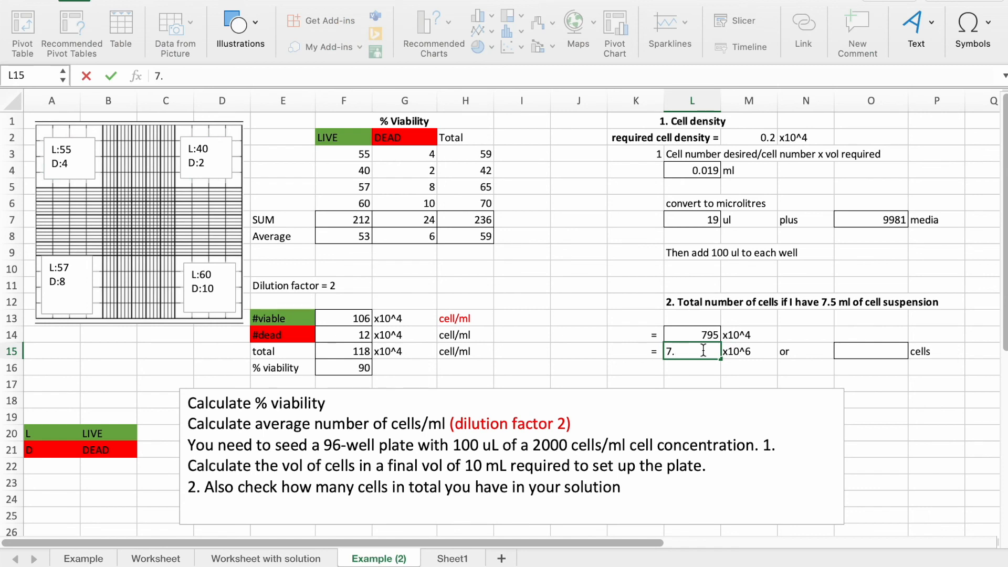
- Enter 7.95 ×10^6 in L15, then begin the full cell count in O15
text(95)
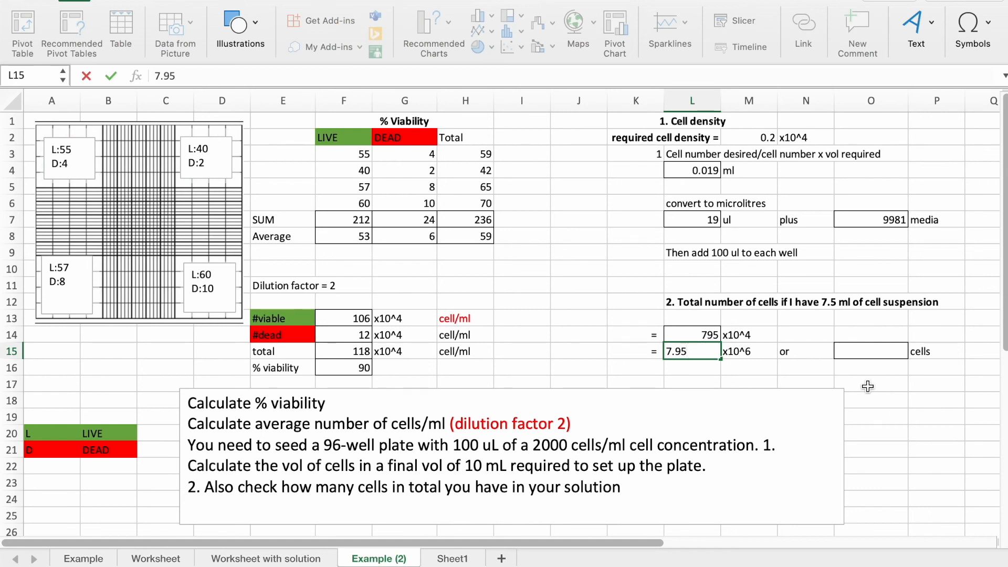
click(870, 351)
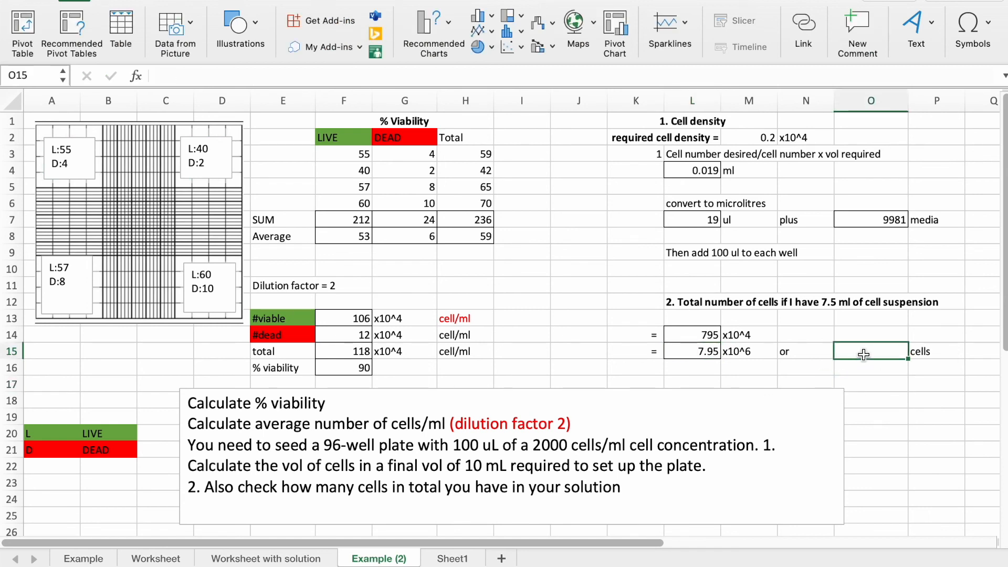
text(79)
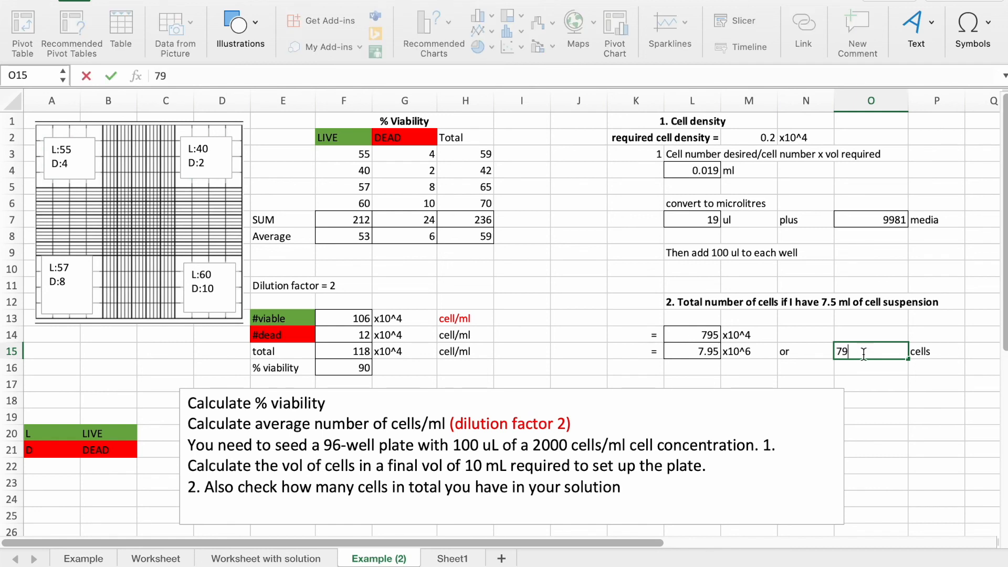